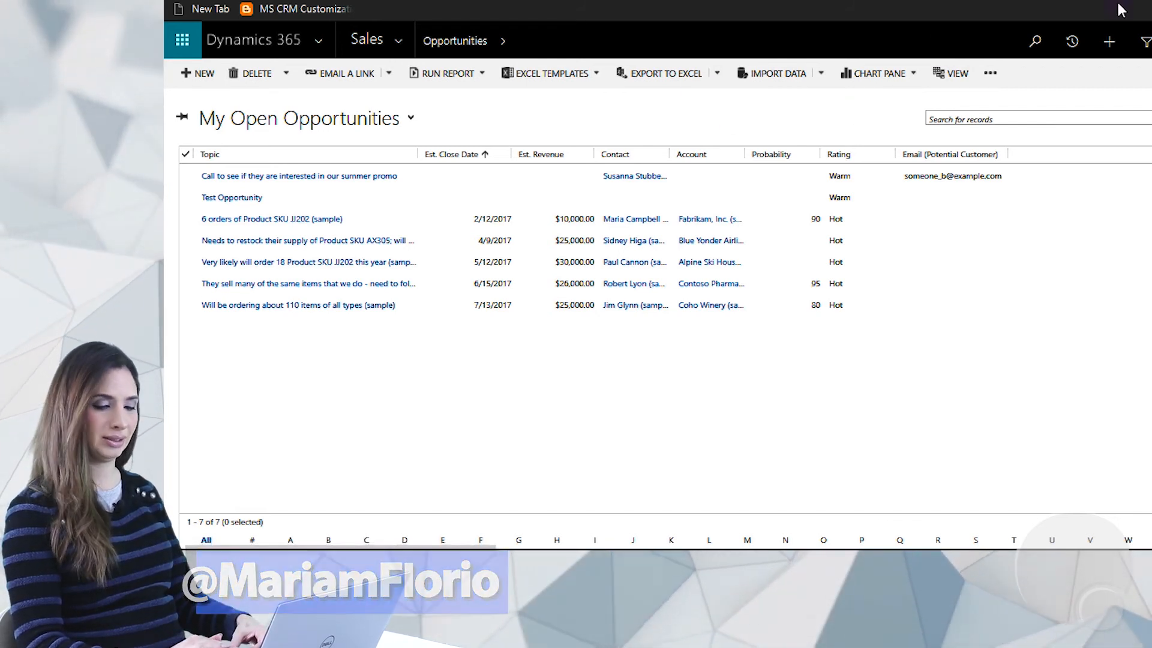
click(1034, 40)
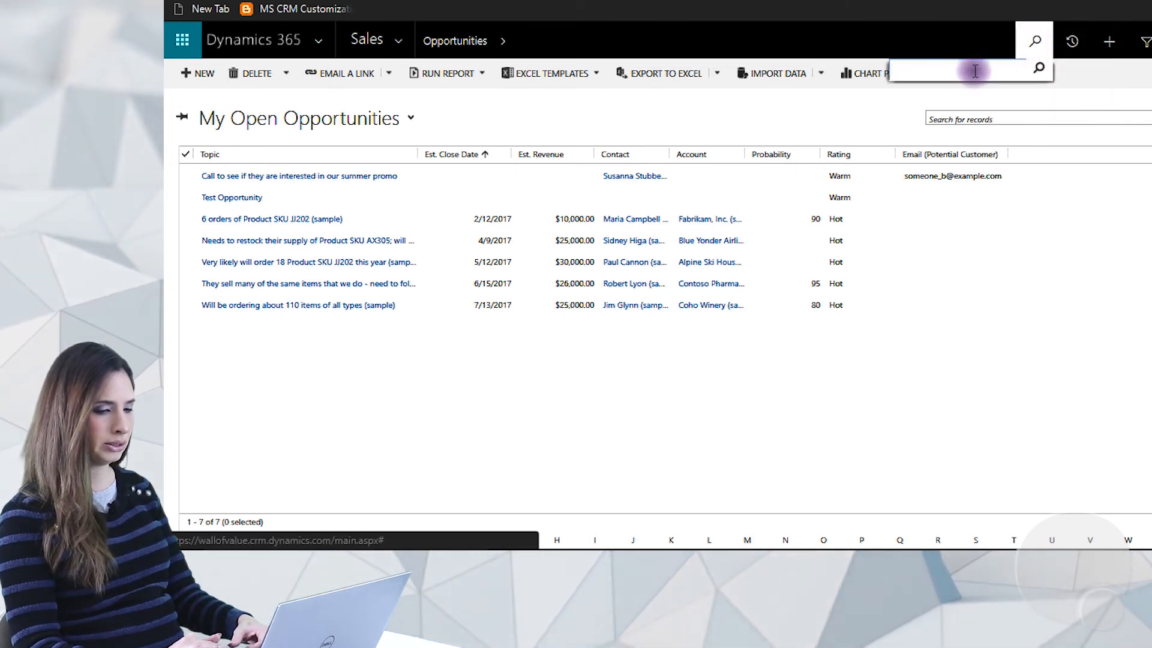
mouse_move(1032, 40)
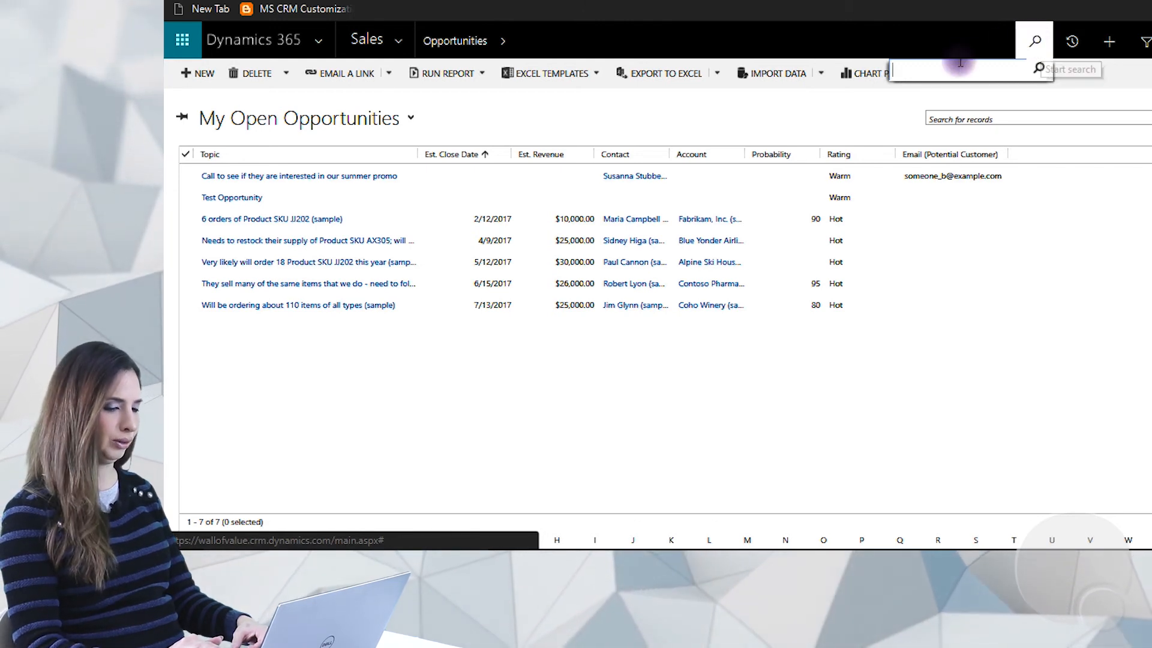
click(954, 70)
text(abc)
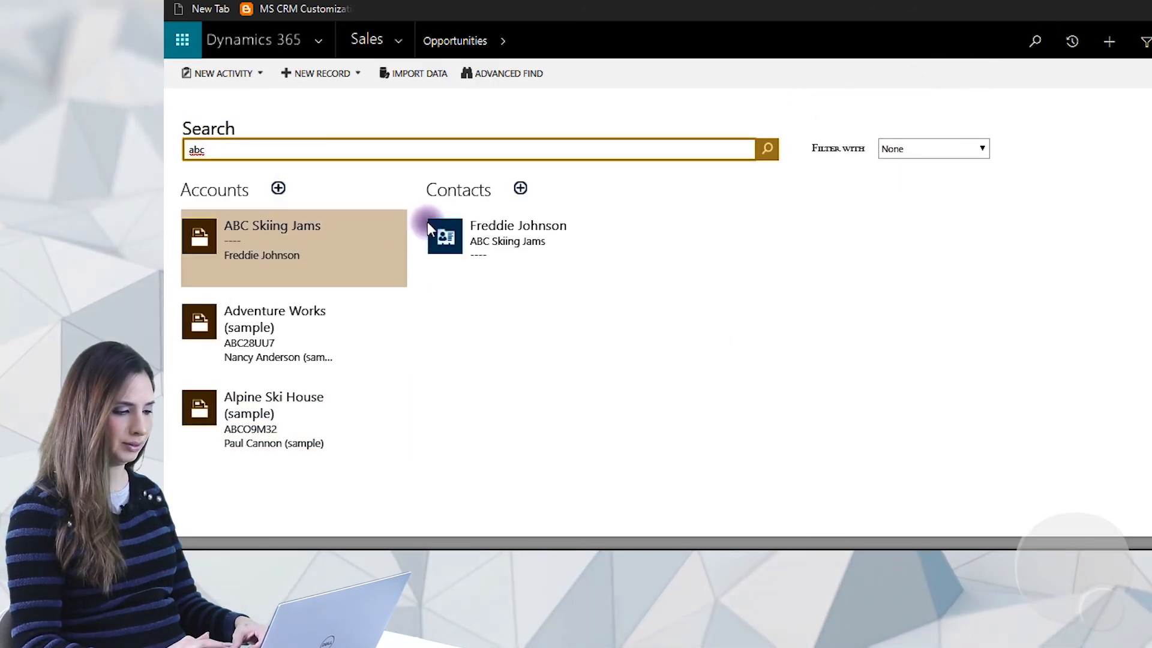
mouse_move(679, 342)
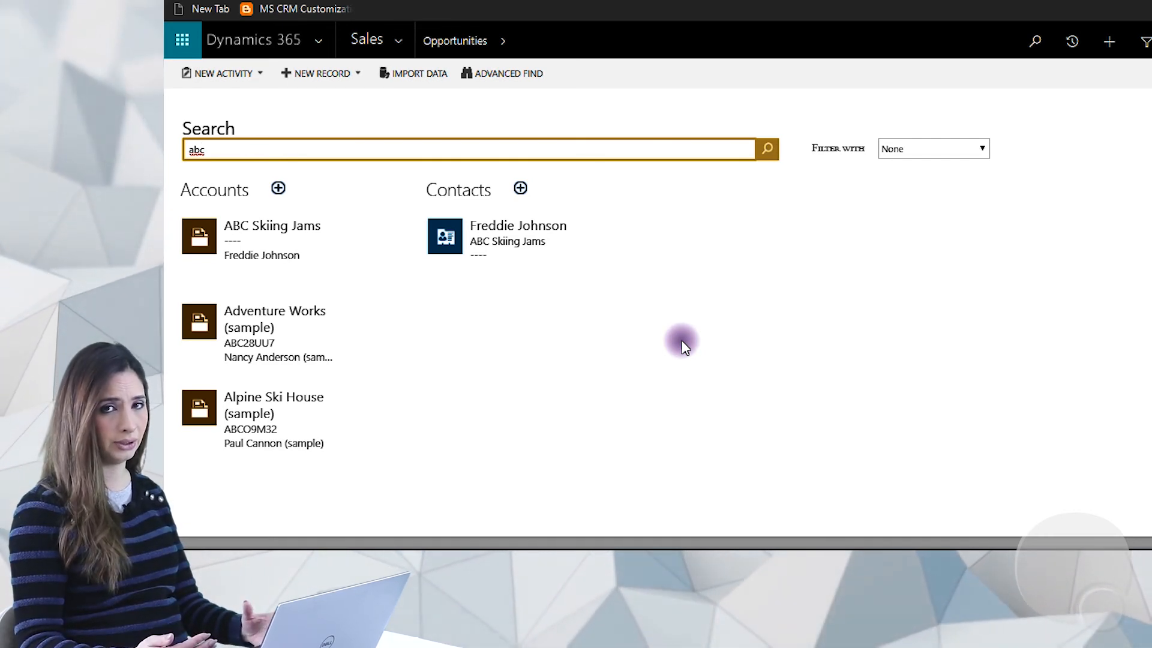
mouse_move(416, 305)
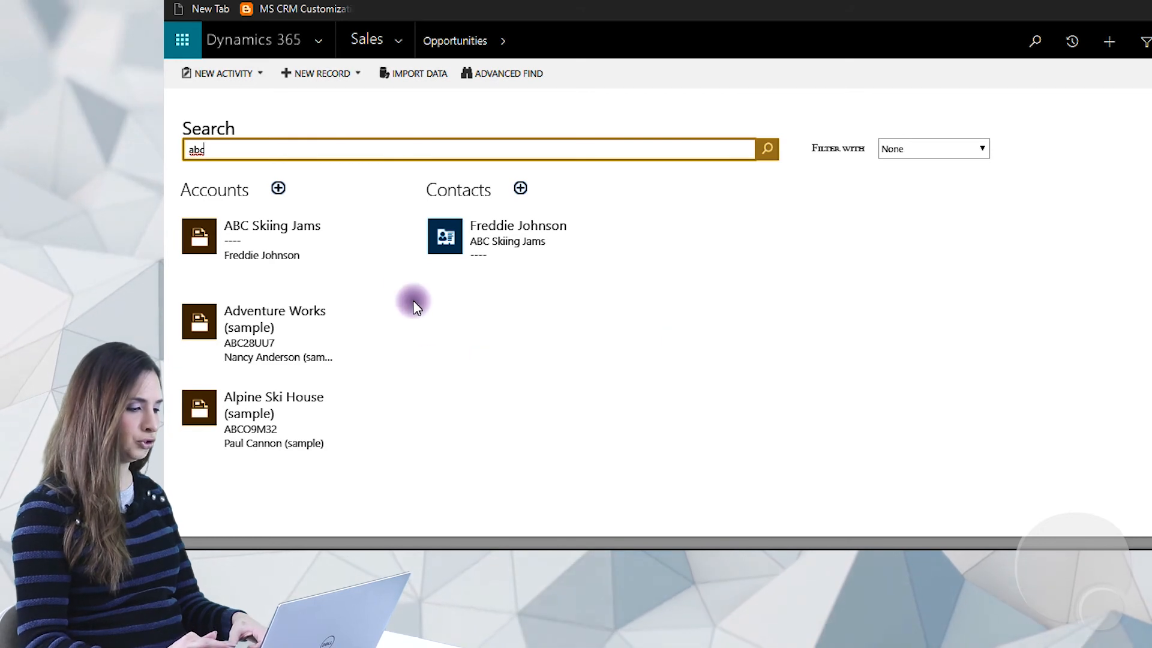
mouse_move(664, 277)
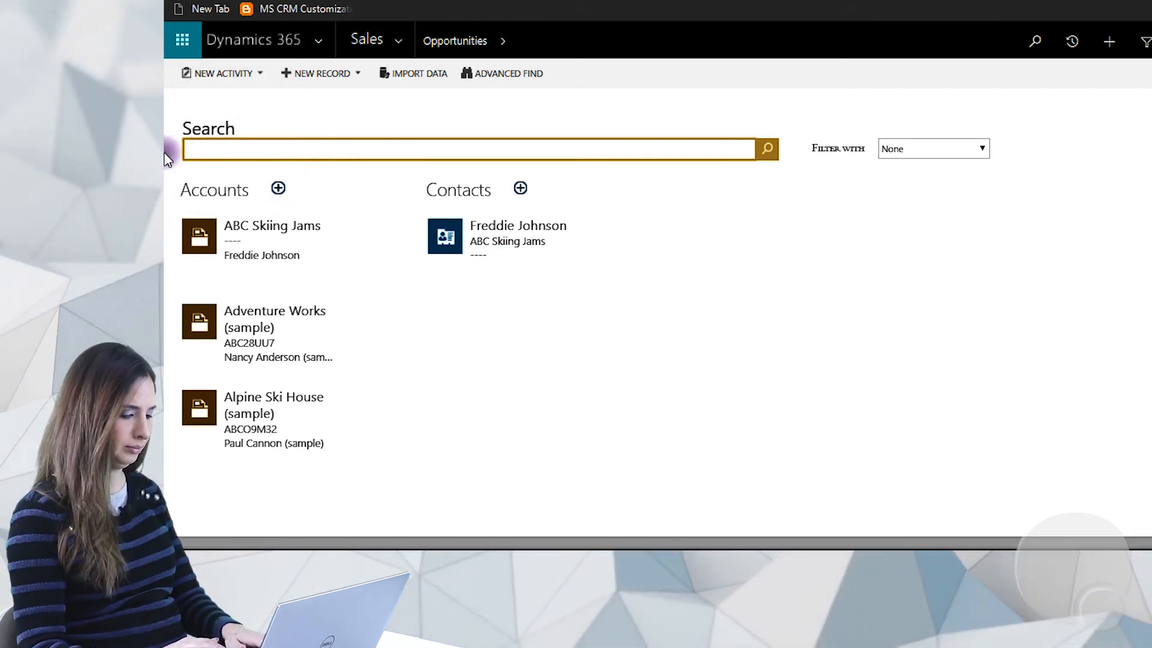
Step: Search all records for ORD123456 and get a 'No results found' message
text(ORD123456)
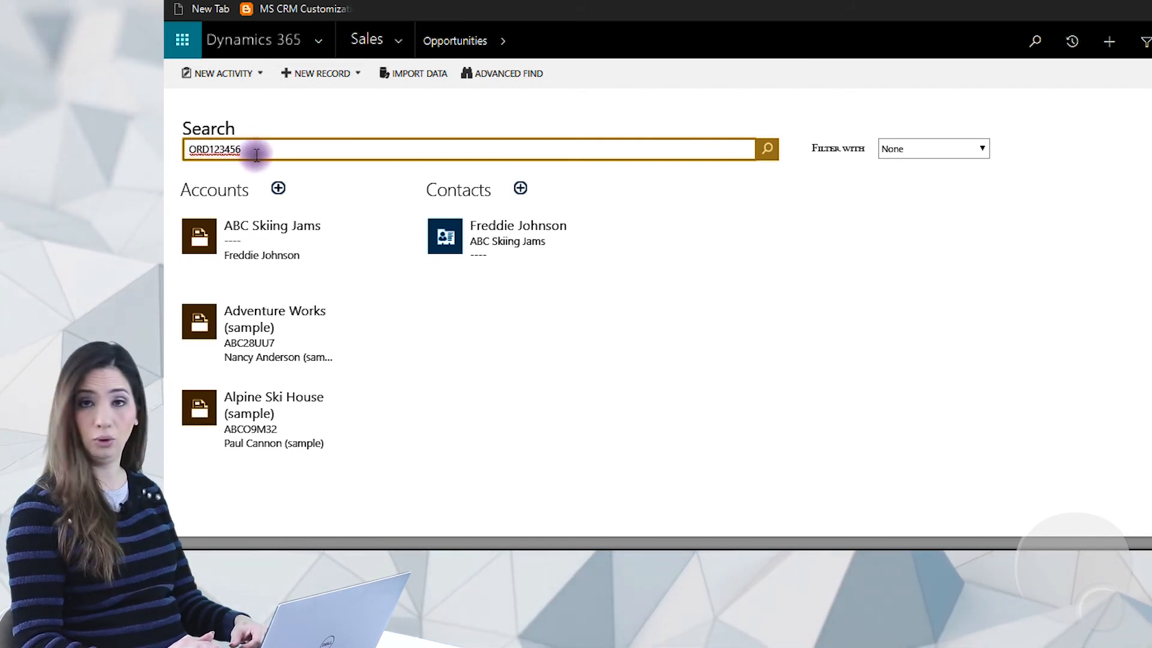
click(767, 149)
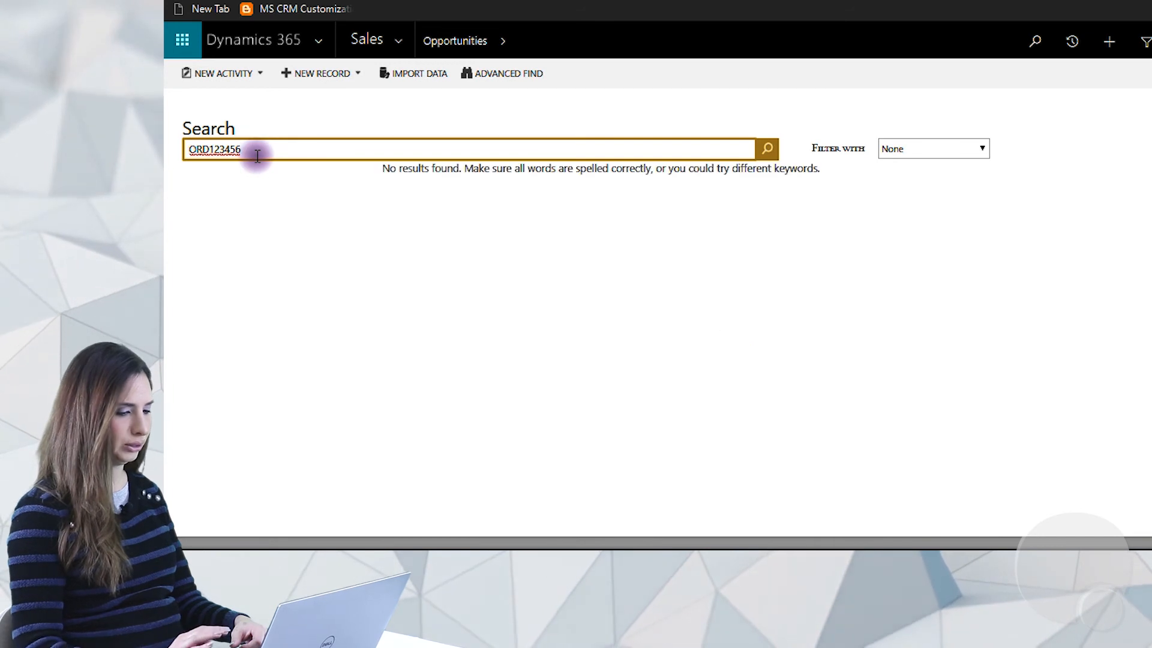
mouse_move(408, 367)
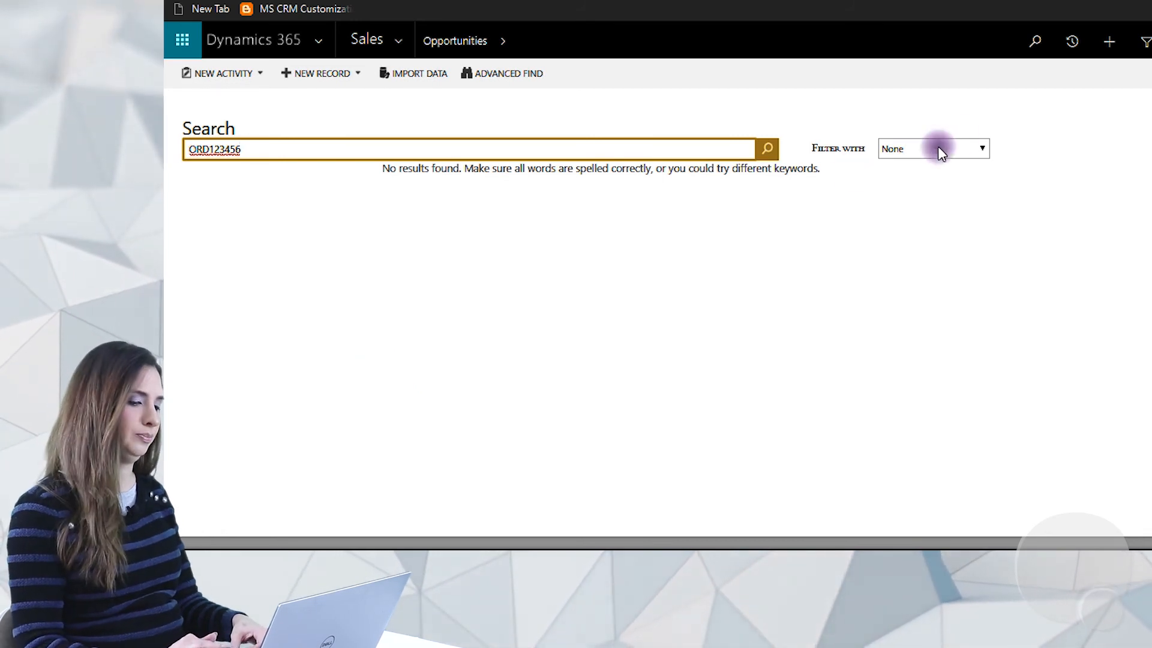
Step: Open order ORD123456 from Recent Records, check its Name, then bring up the app areas menu
click(1070, 41)
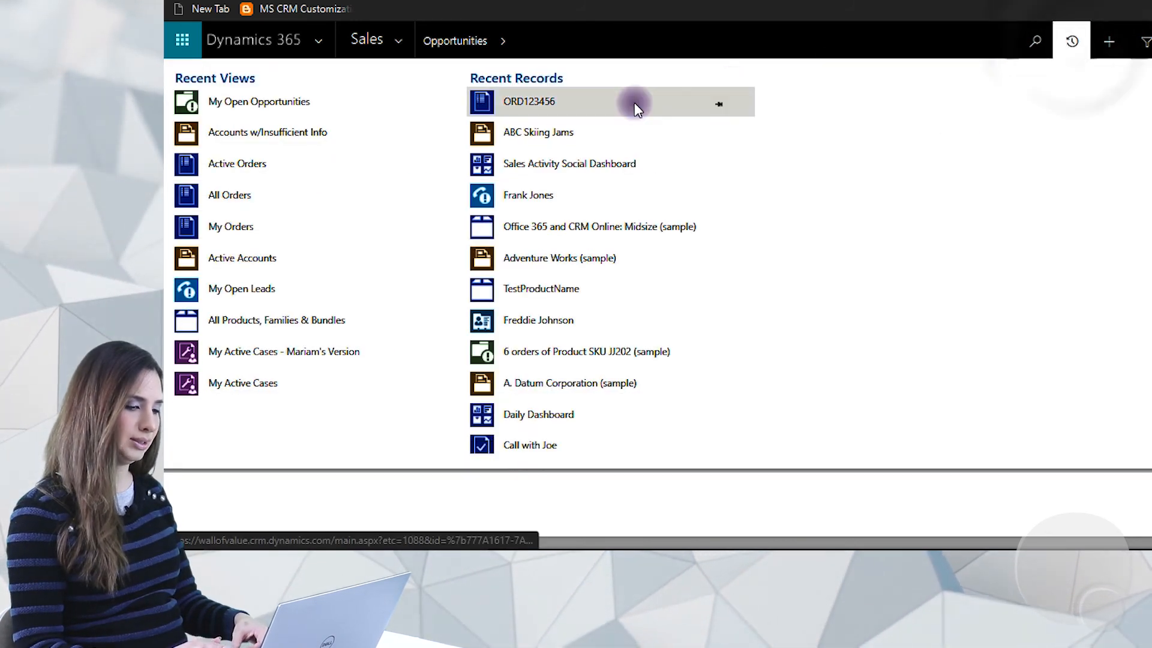
click(528, 101)
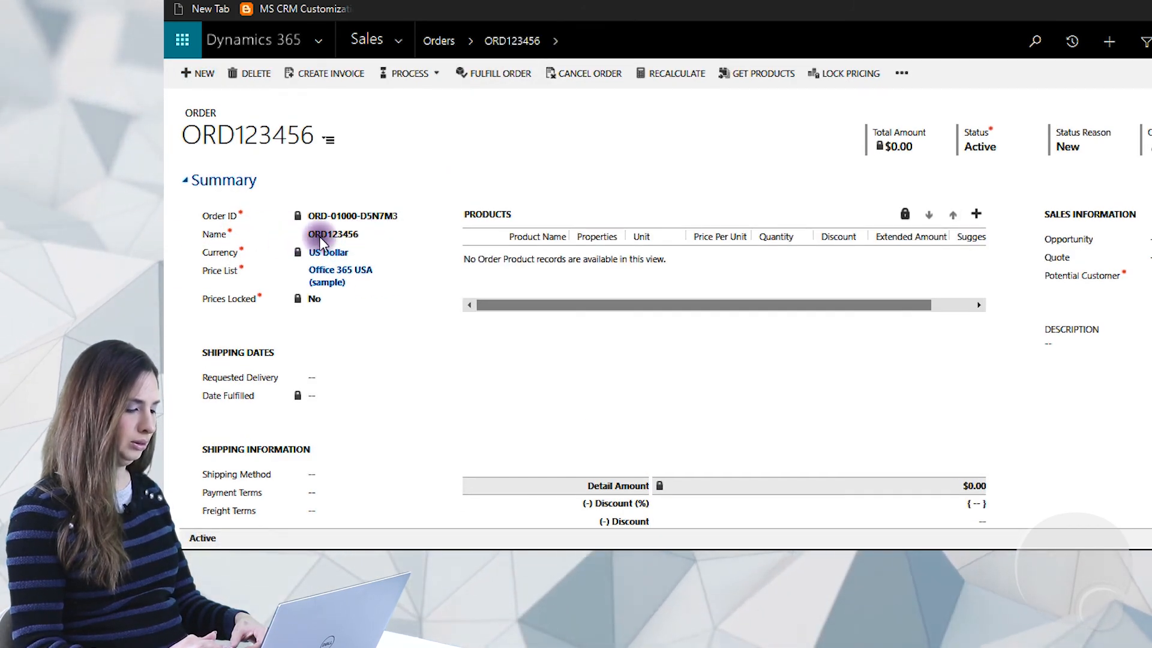
click(338, 234)
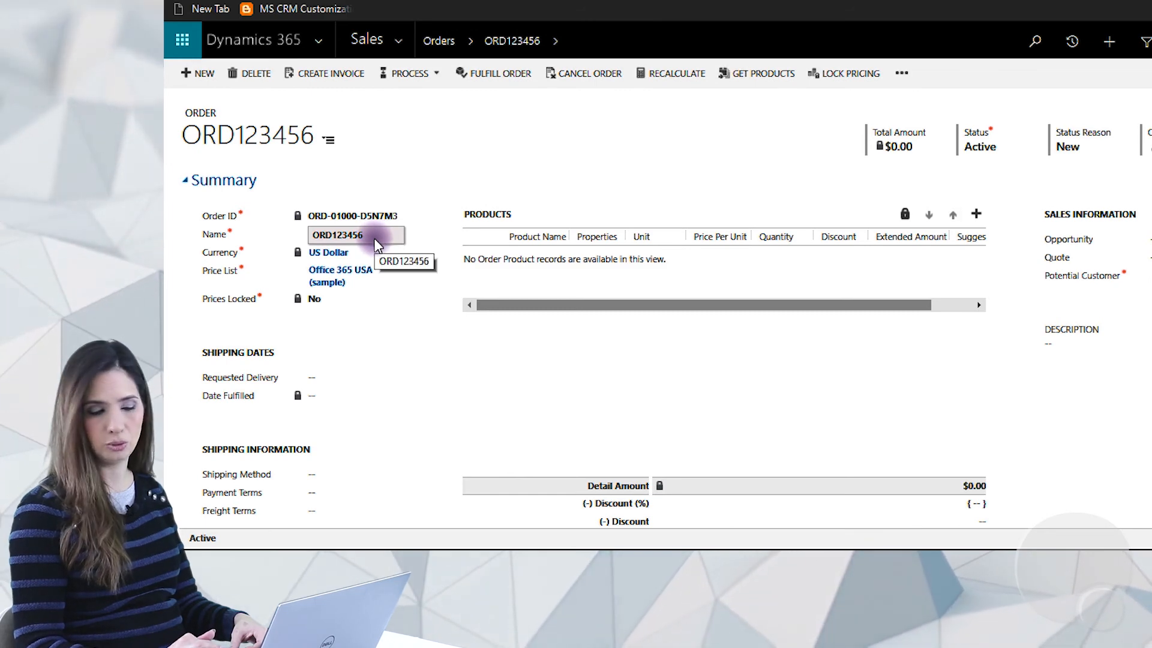
click(397, 40)
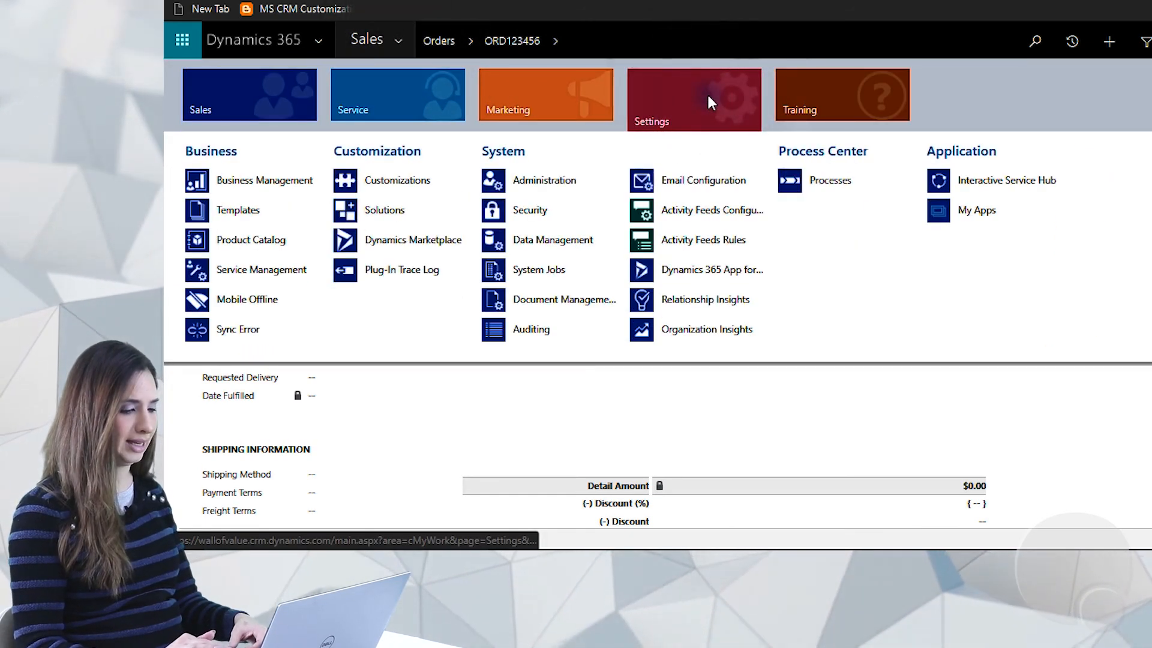
Step: Go to Settings > Administration > System Settings and reach Set up Search on the General tab
click(545, 180)
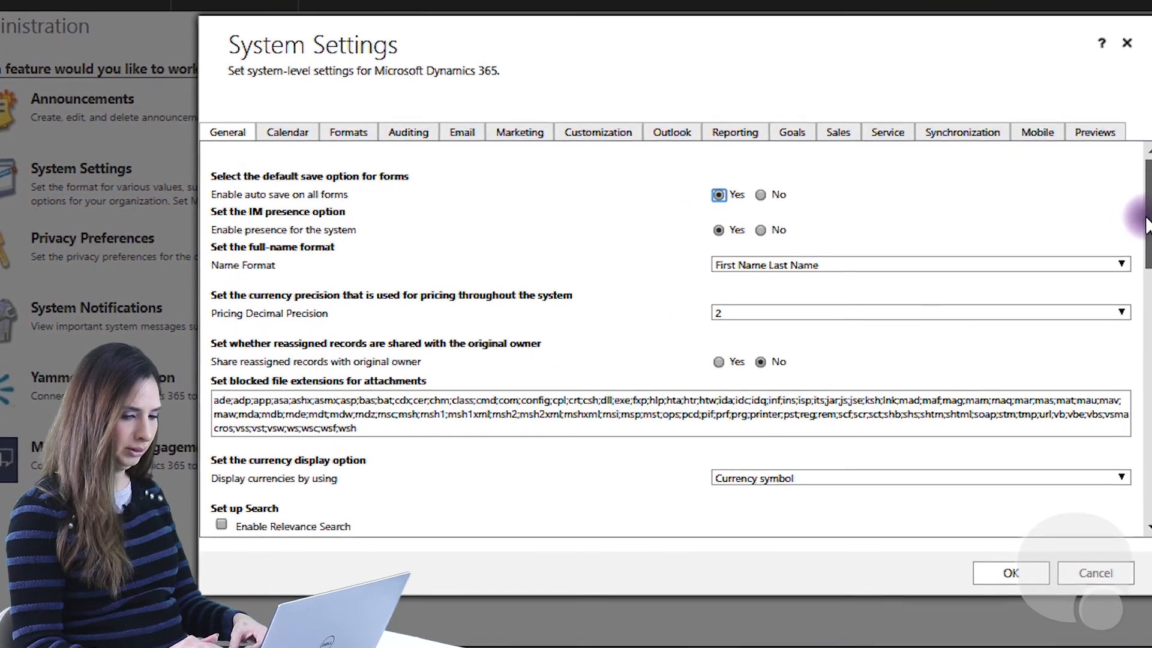
scroll(down, 3)
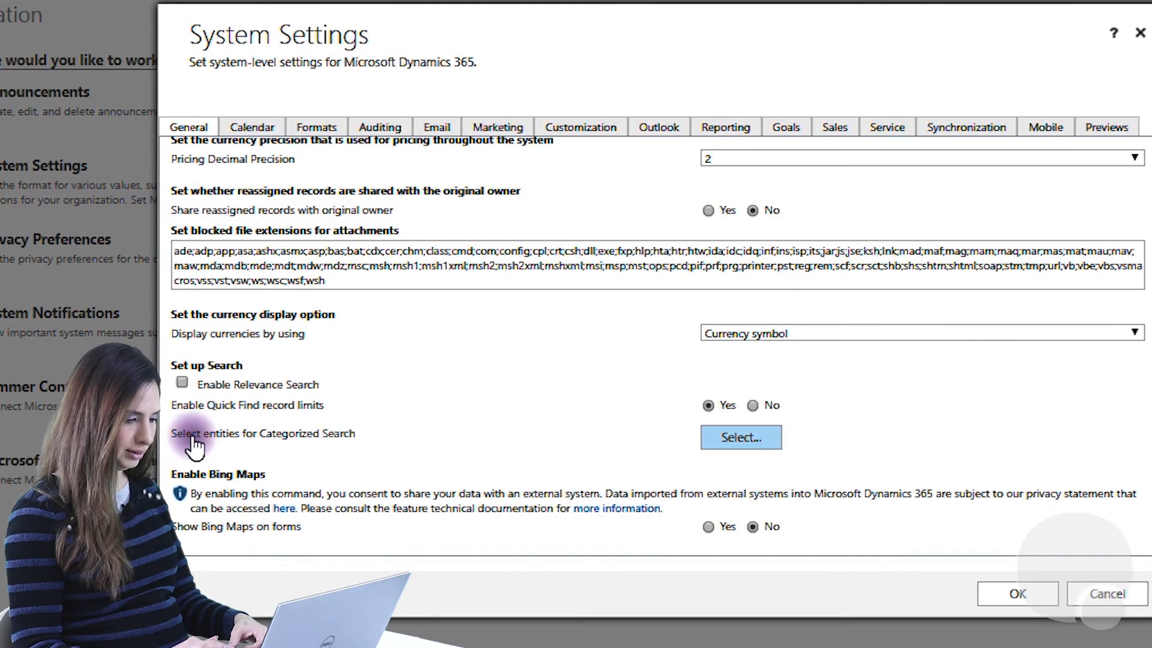
mouse_move(621, 444)
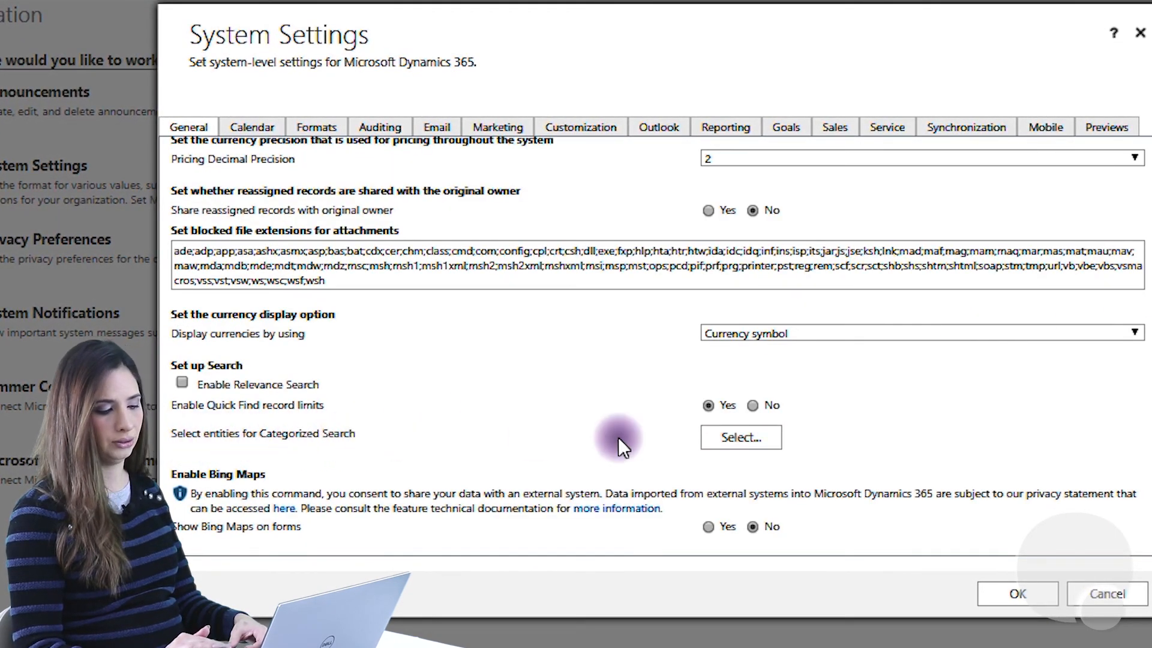
Step: Add Order to the entities selected for Categorized Search and confirm the list
click(740, 437)
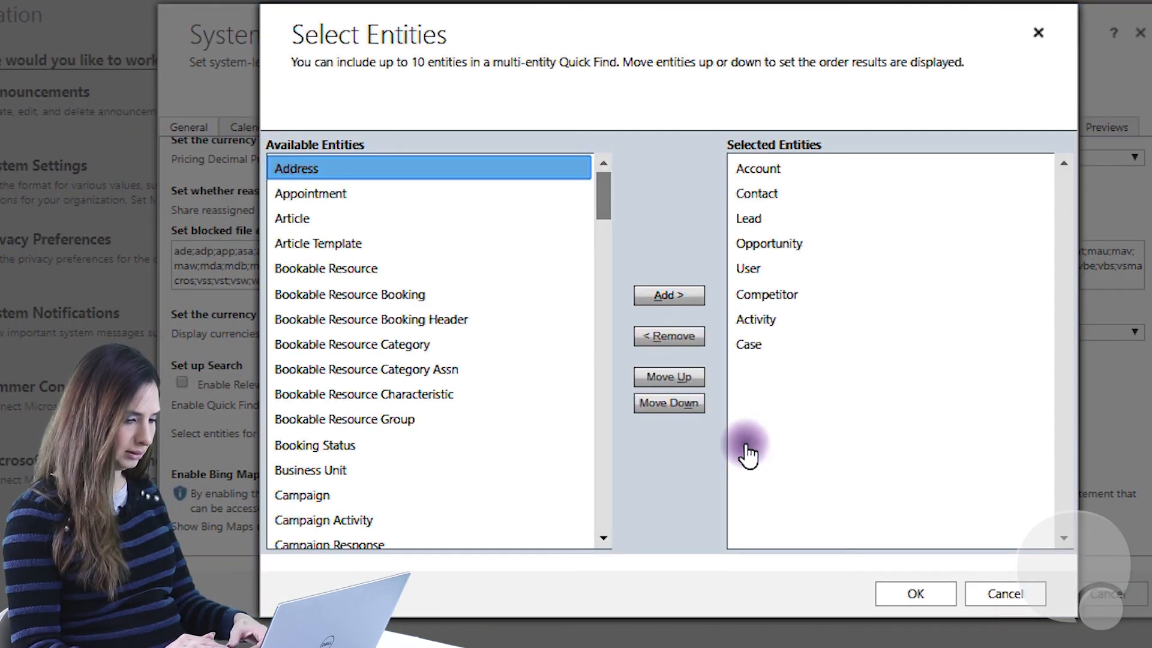
mouse_move(350, 150)
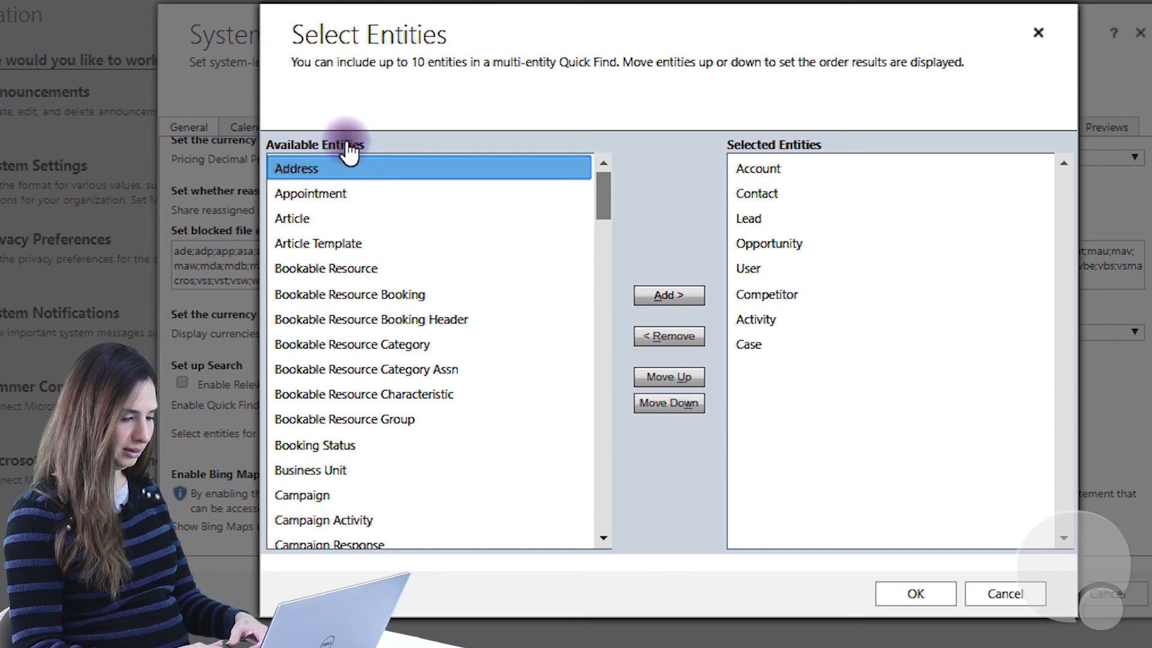
scroll(down, 3)
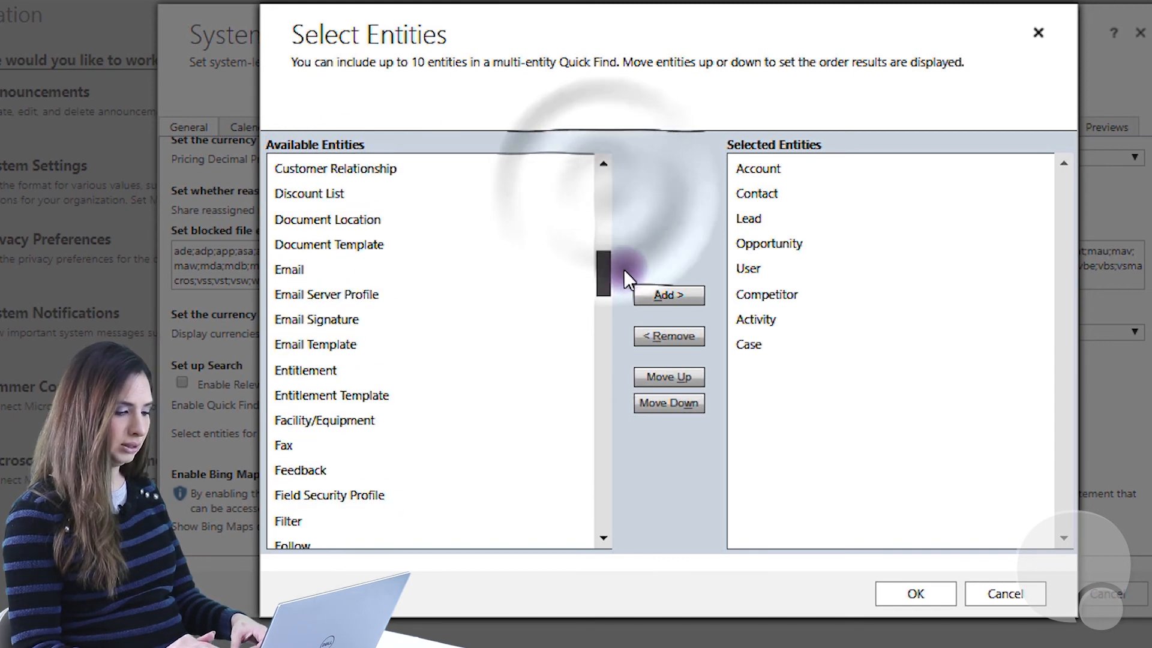
scroll(down, 3)
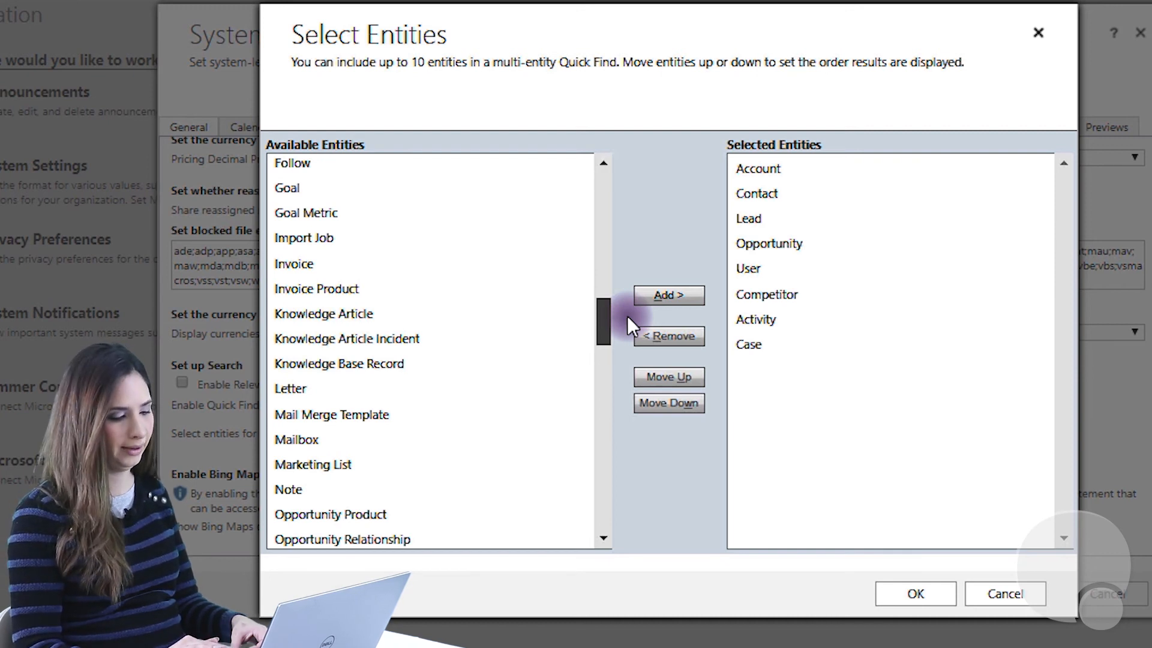
scroll(down, 3)
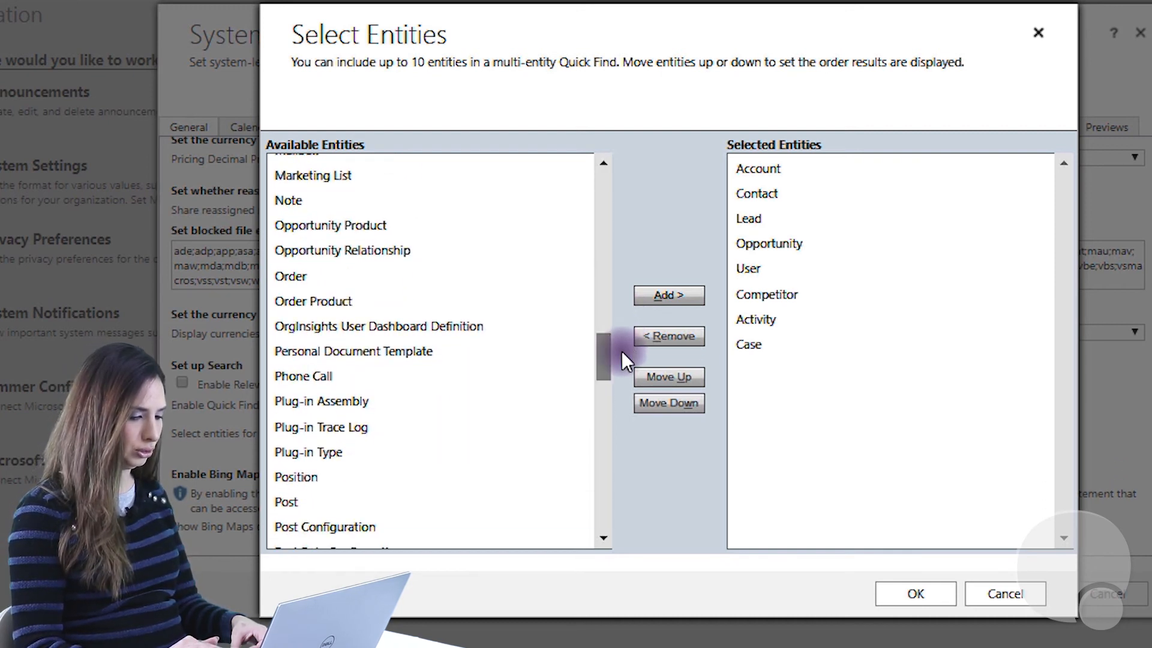
click(291, 276)
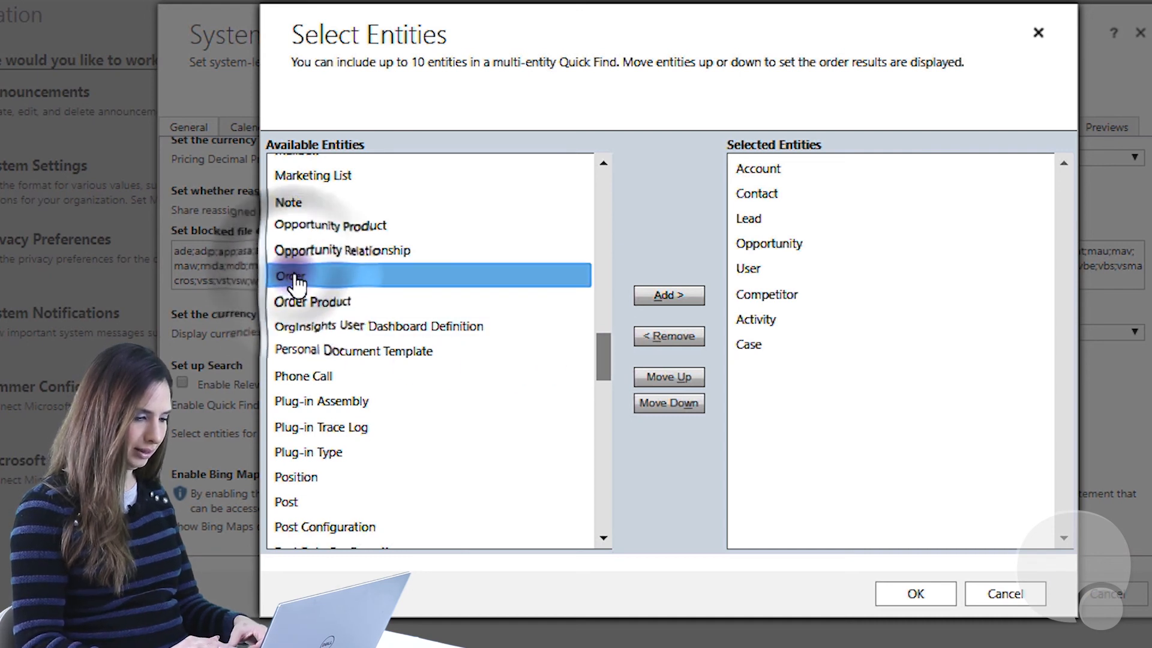
mouse_move(668, 295)
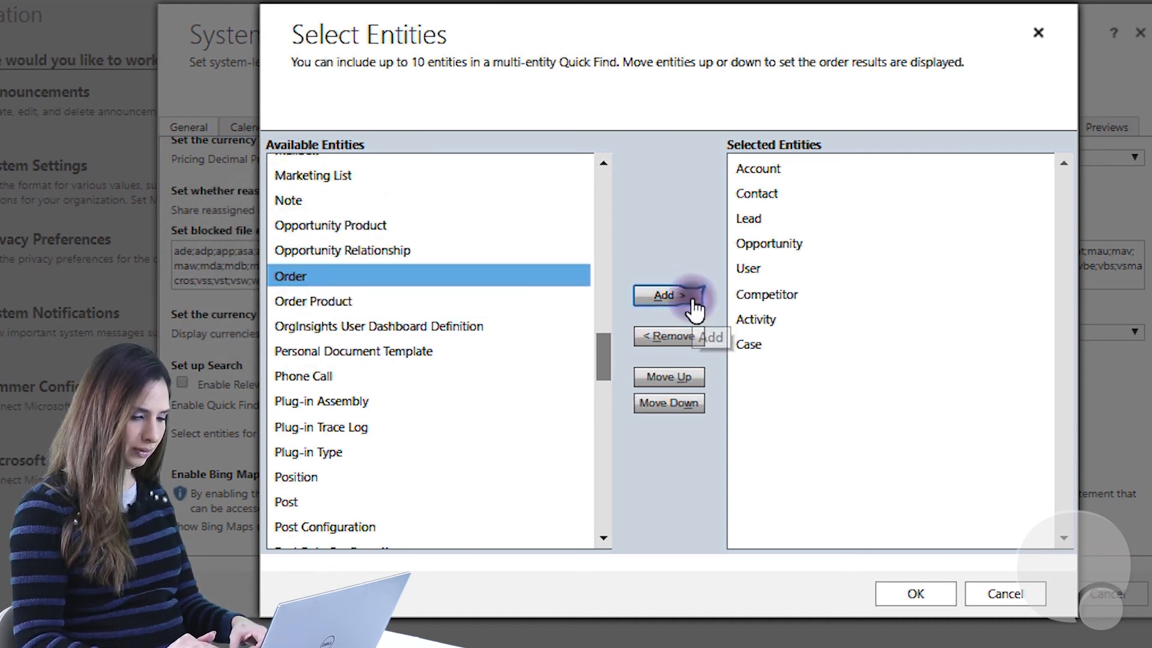
click(667, 295)
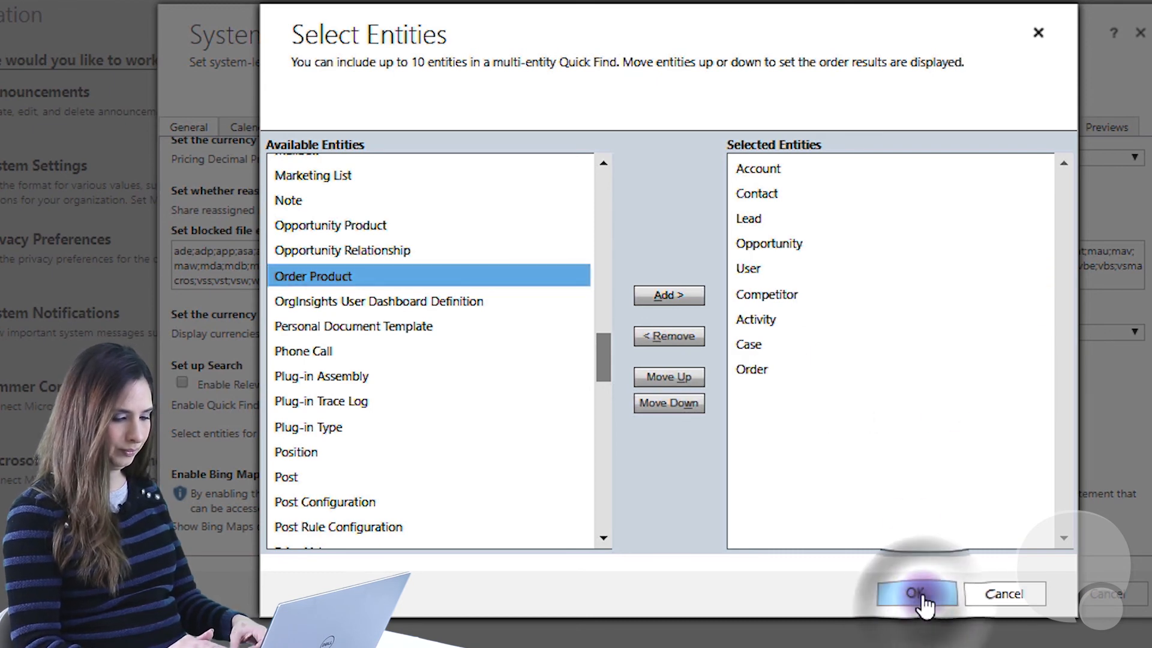
click(915, 593)
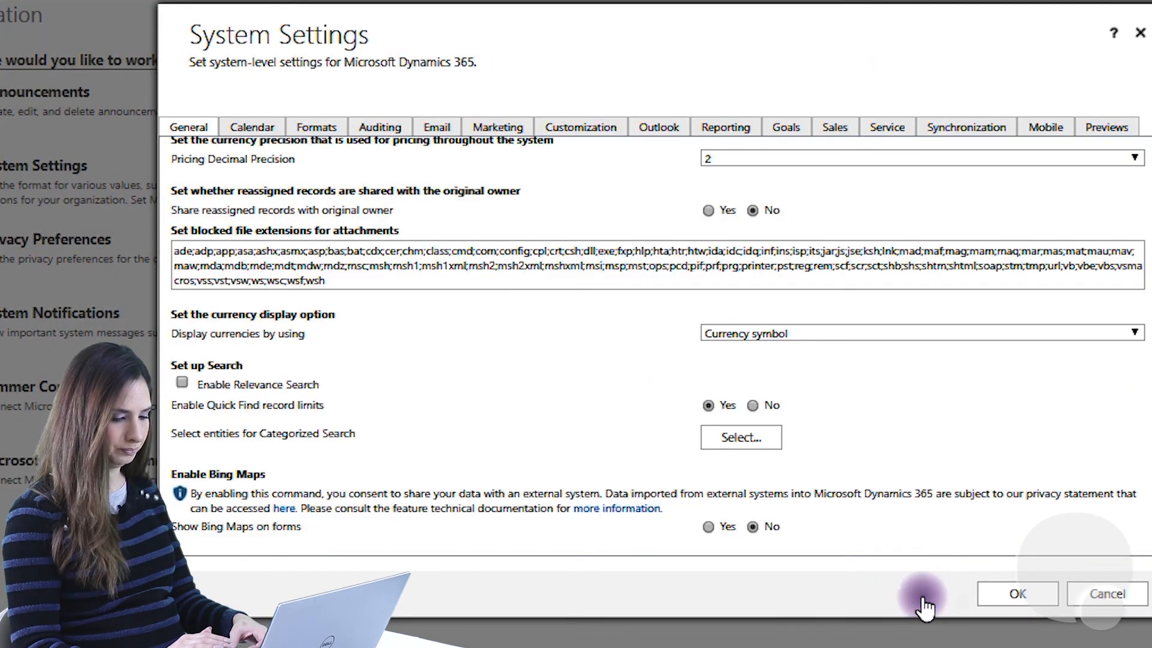
mouse_move(841, 416)
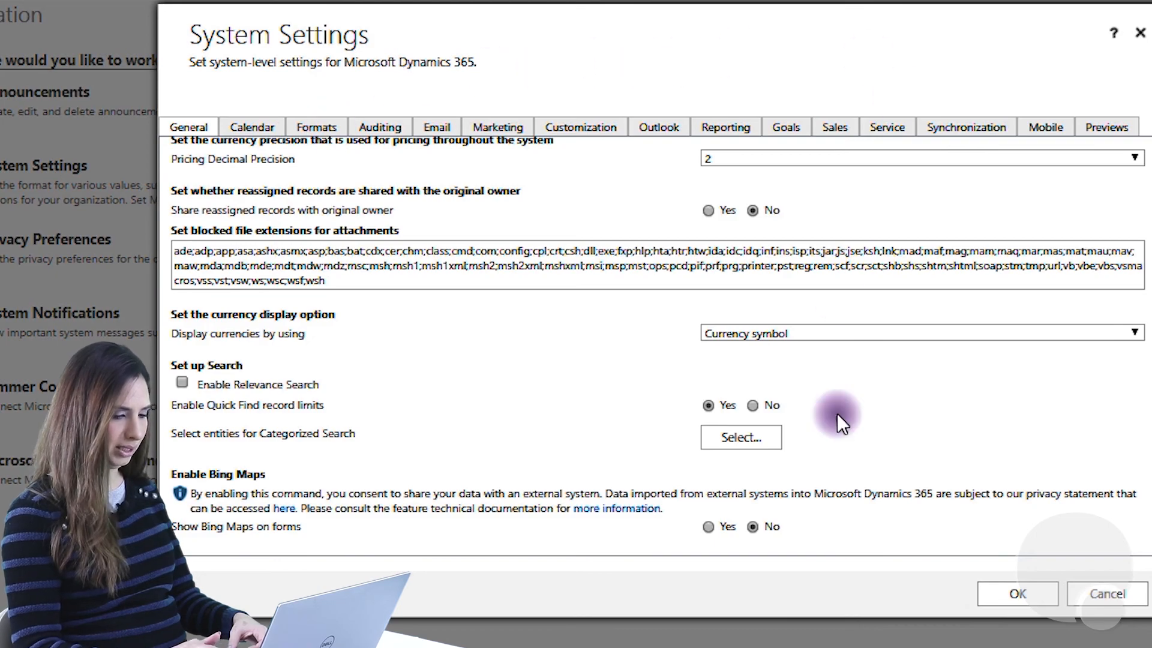
Step: Confirm System Settings with OK, returning to the Administration page
scroll(down, 3)
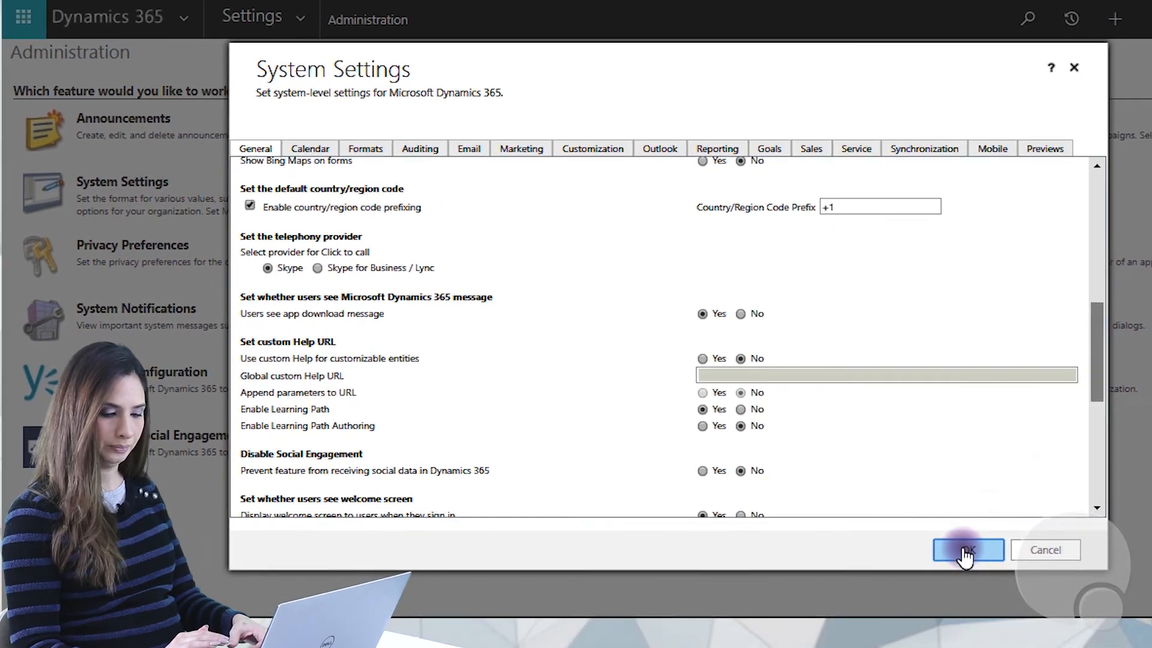
click(967, 549)
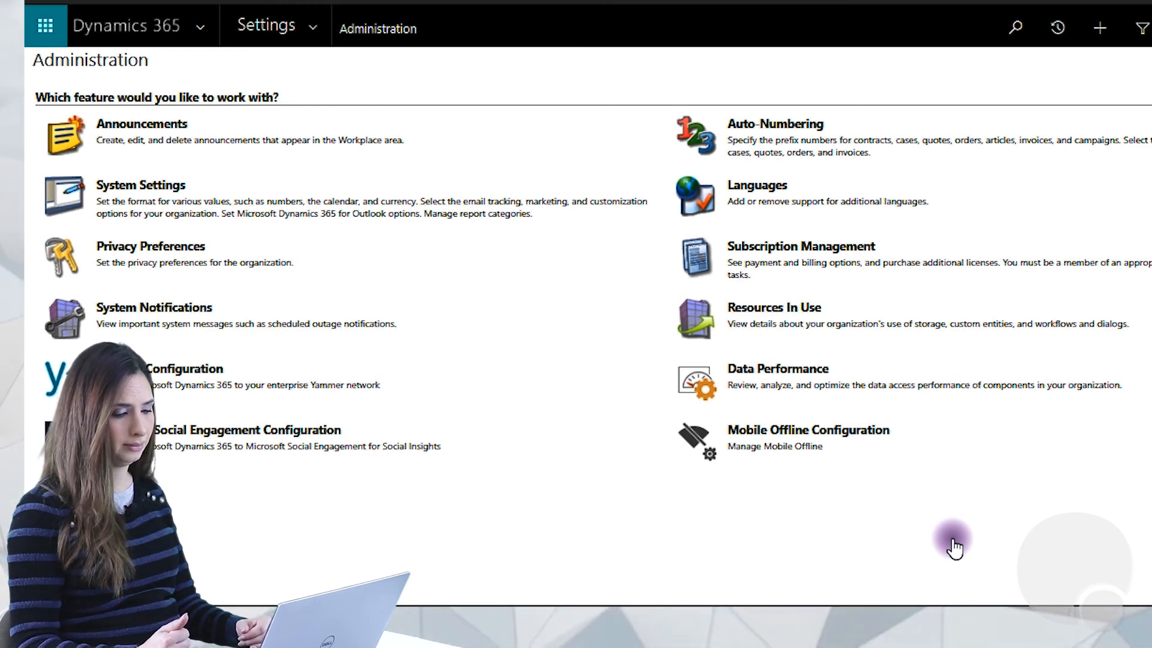
mouse_move(464, 349)
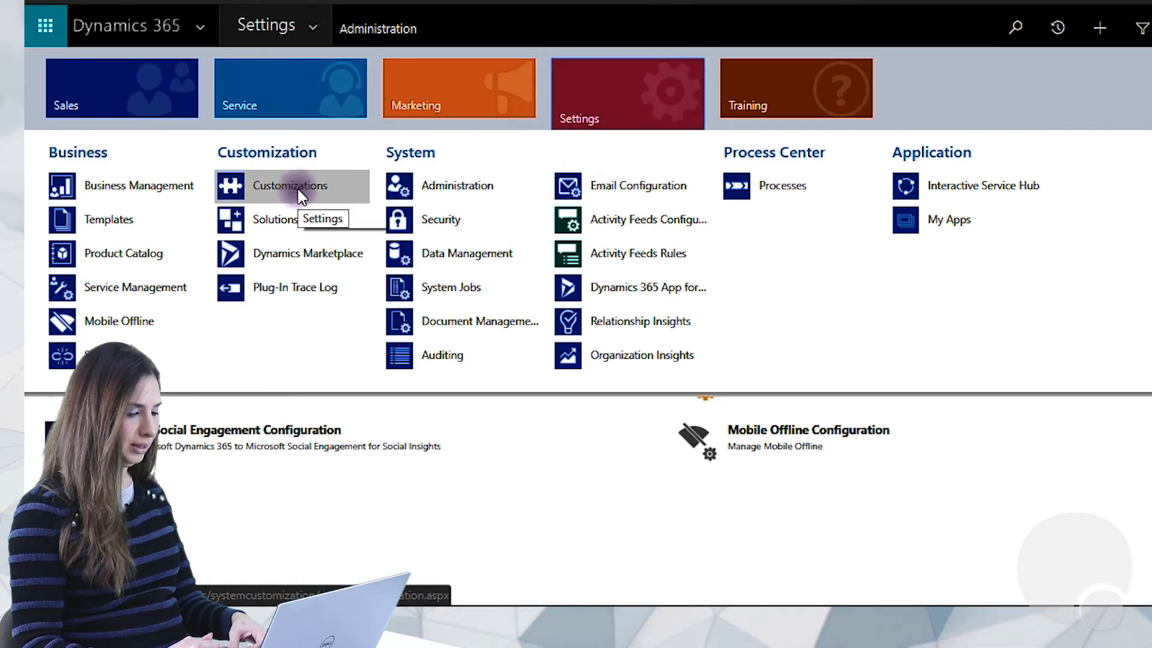
Step: Open Customize the System in the default solution and expand Components > Entities
click(292, 185)
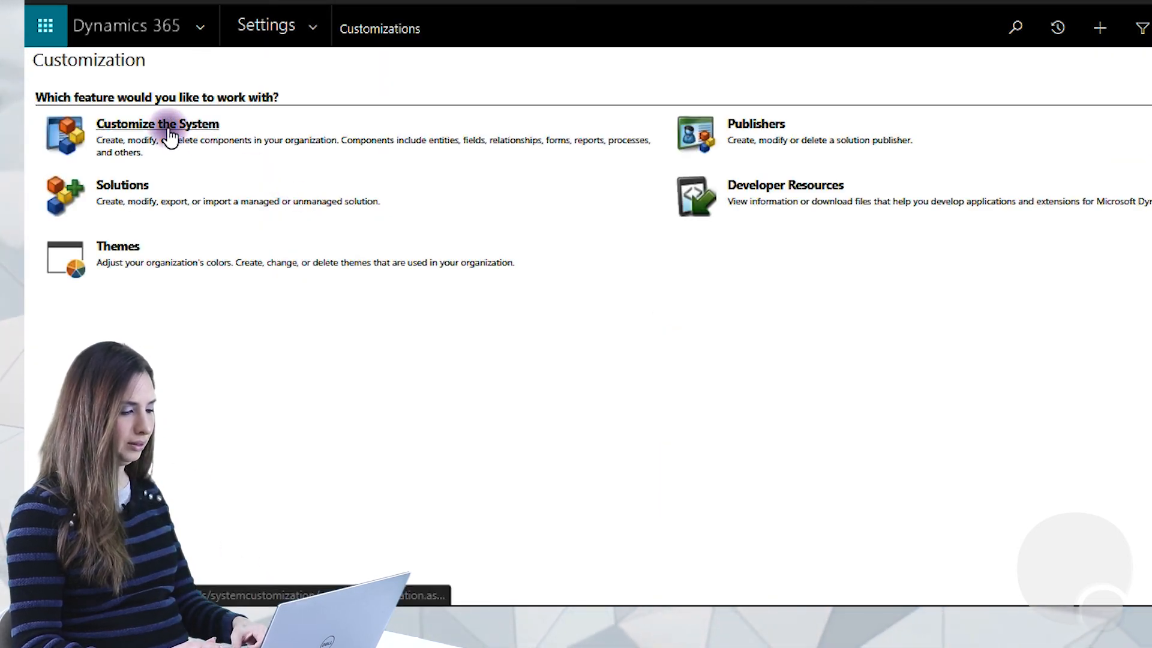
click(156, 123)
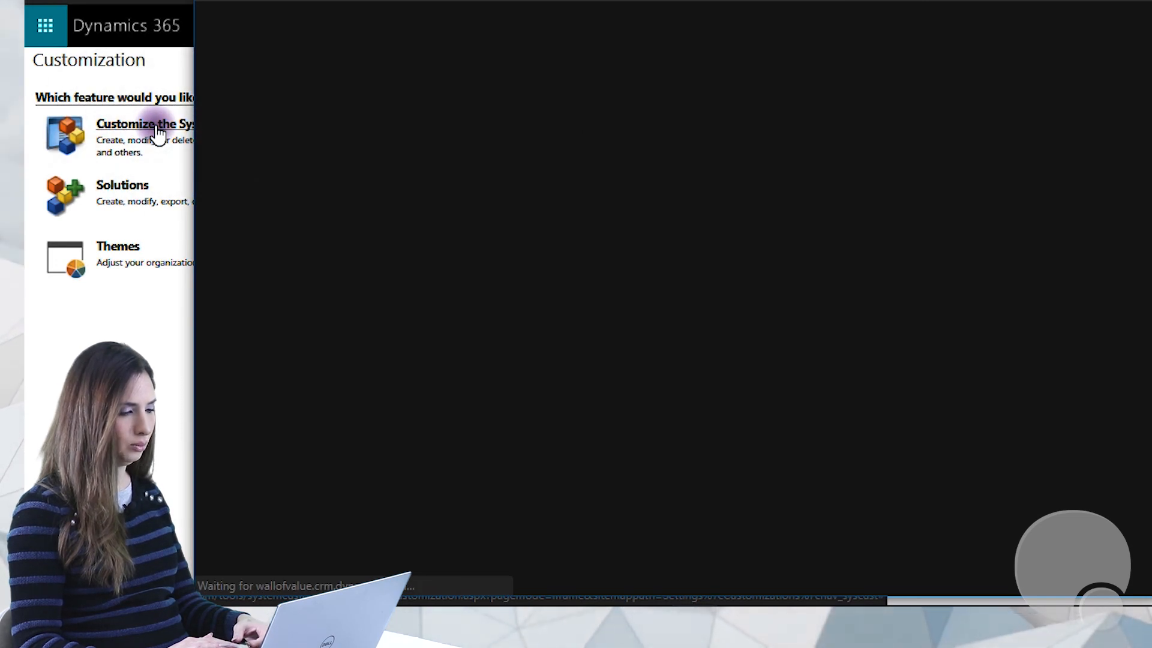
click(145, 123)
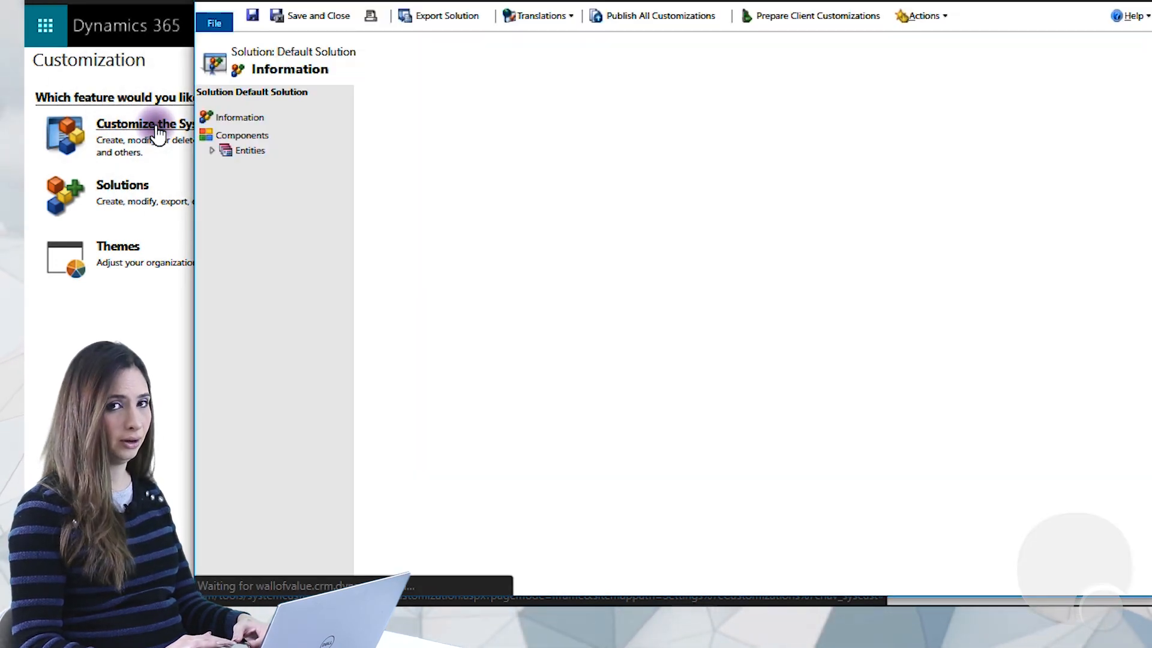
click(243, 136)
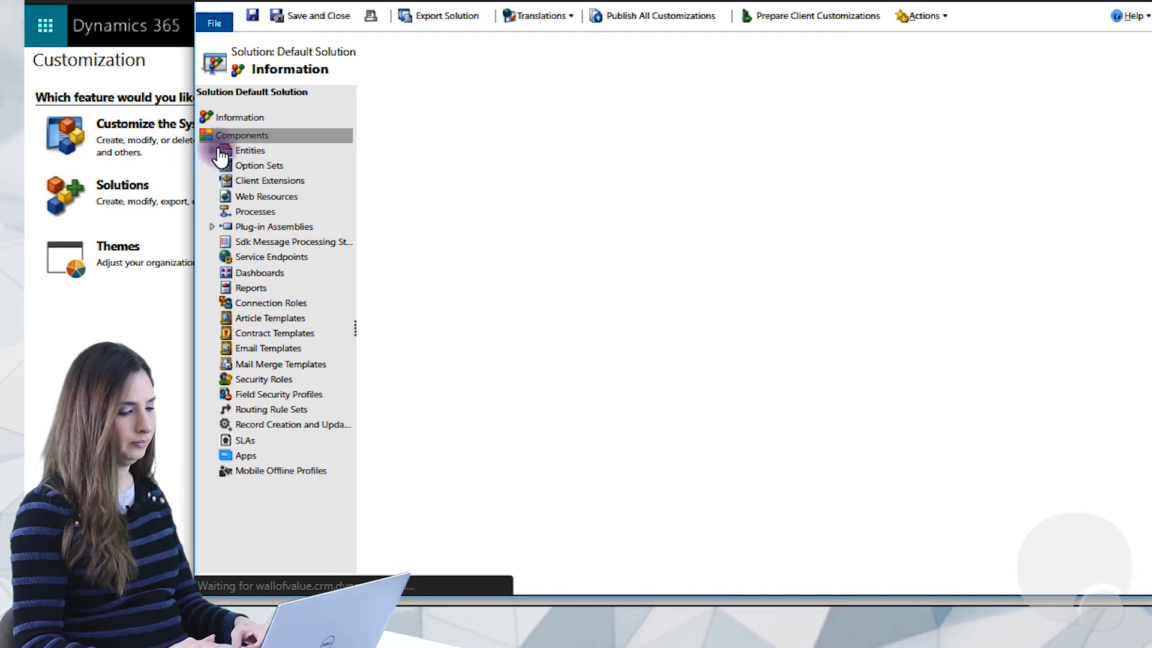
click(250, 150)
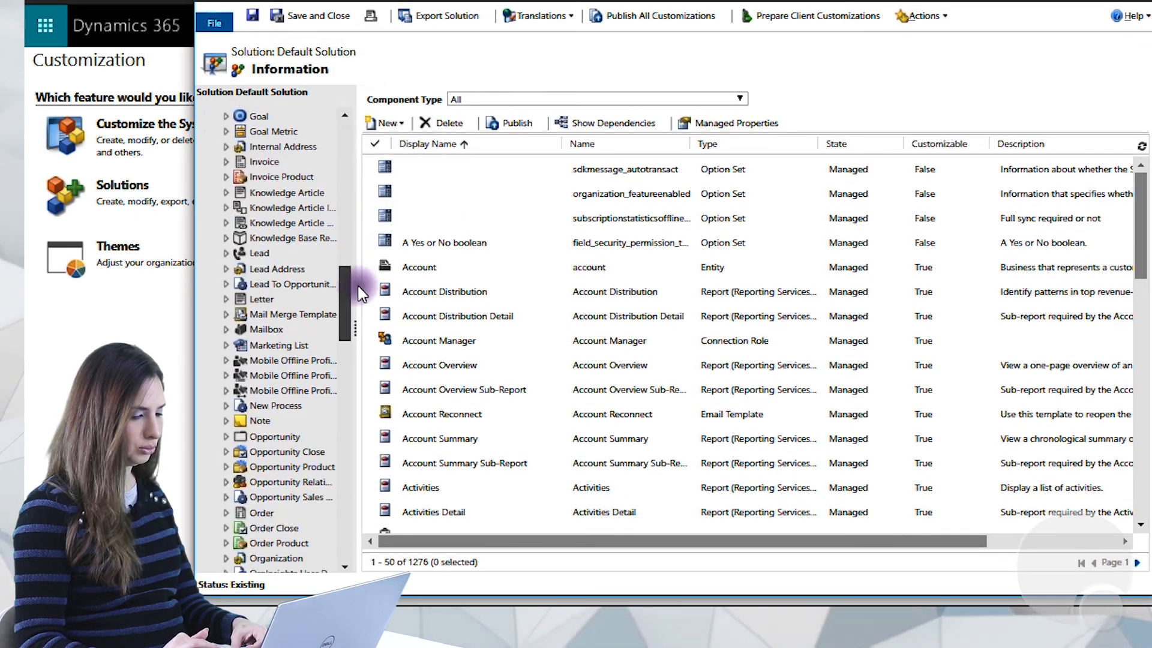
Step: Expand the Order entity and show its Views list, including Quick Find All Orders
scroll(down, 3)
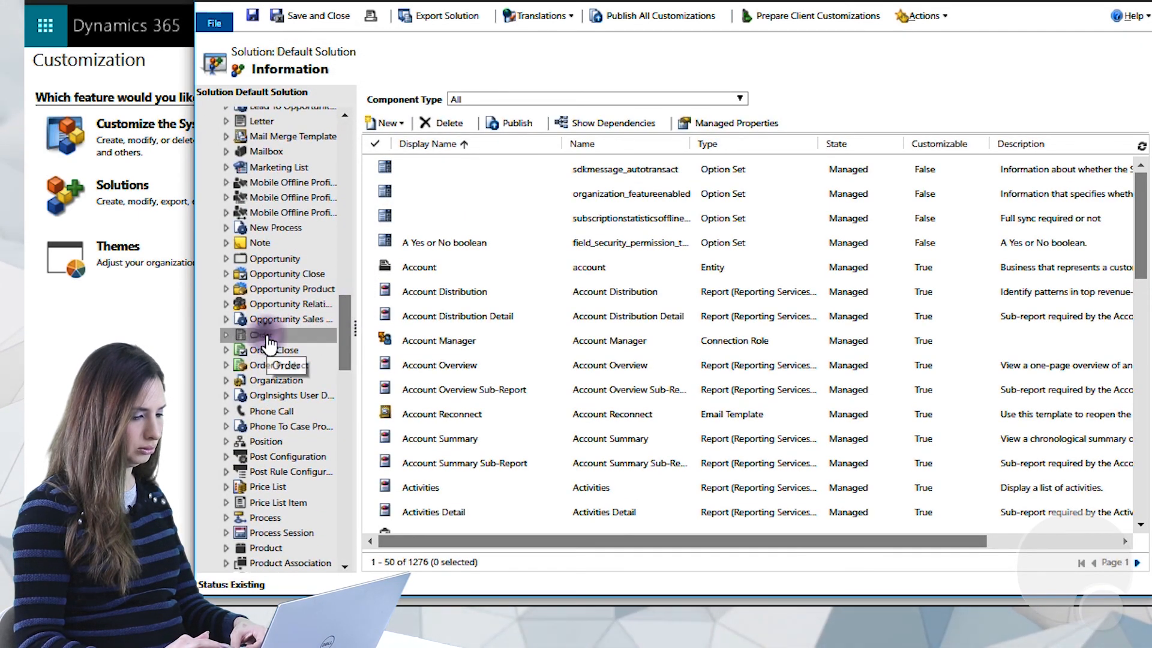
click(261, 335)
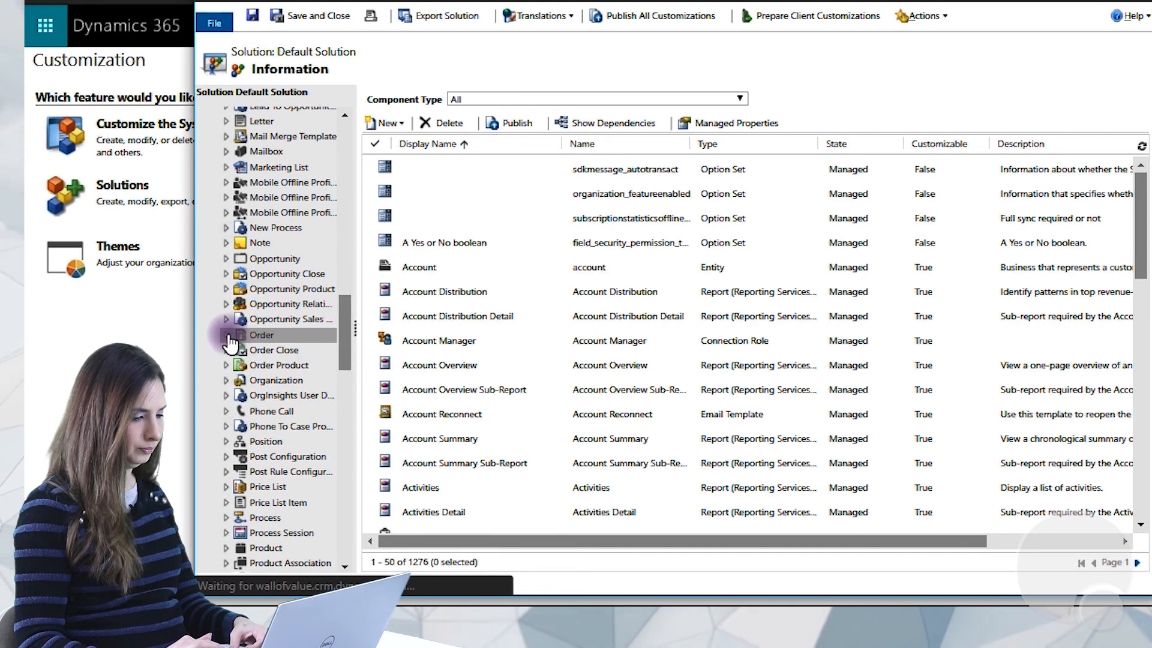
click(262, 335)
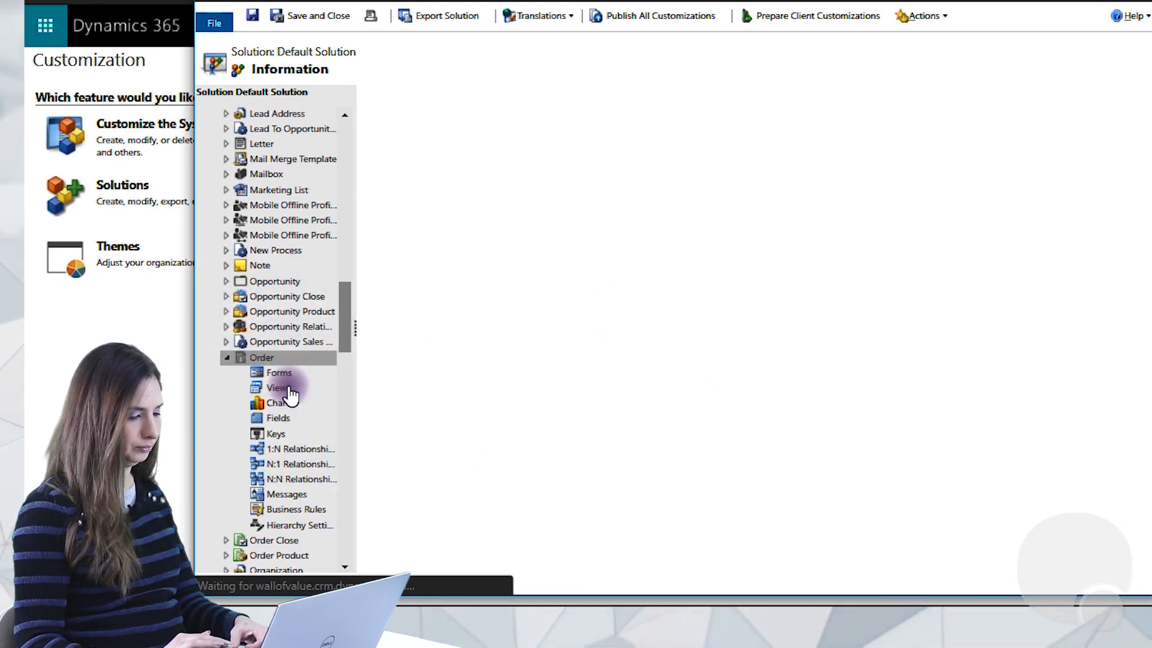
click(261, 357)
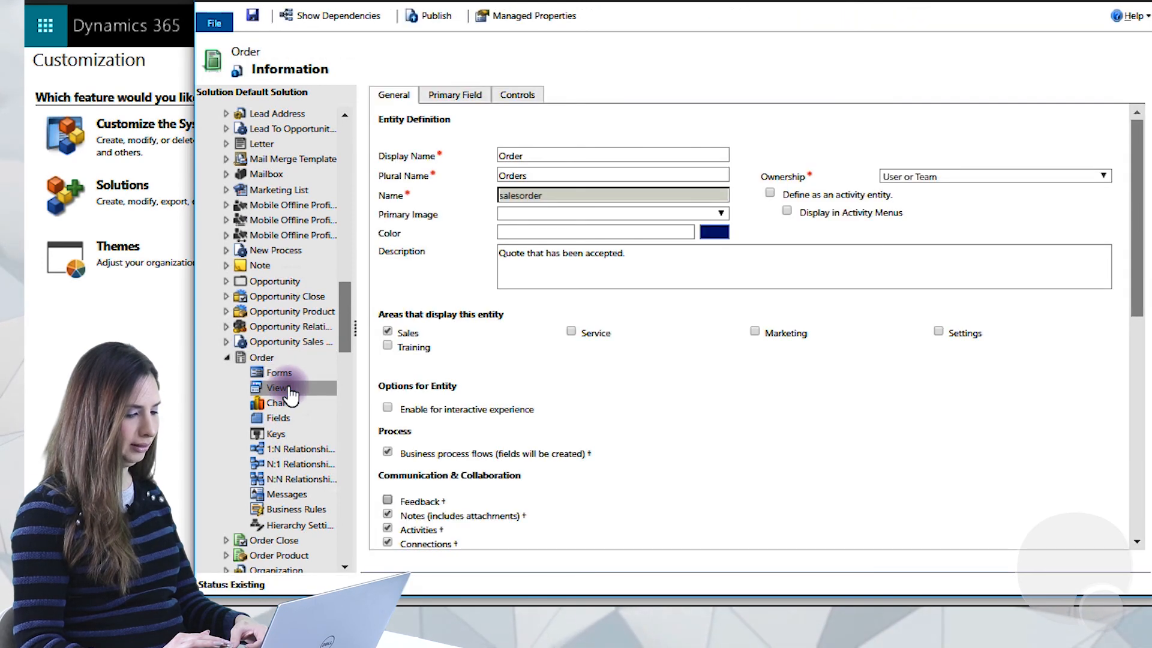
click(277, 387)
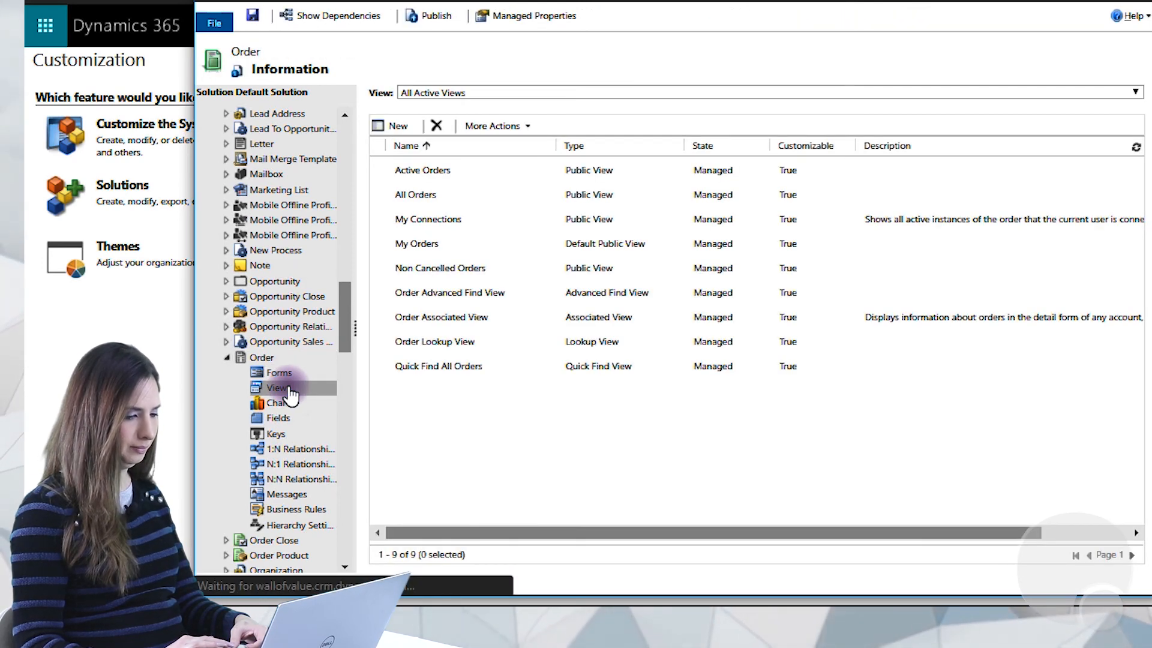
Step: Open the Quick Find All Orders view in the view editor
click(278, 387)
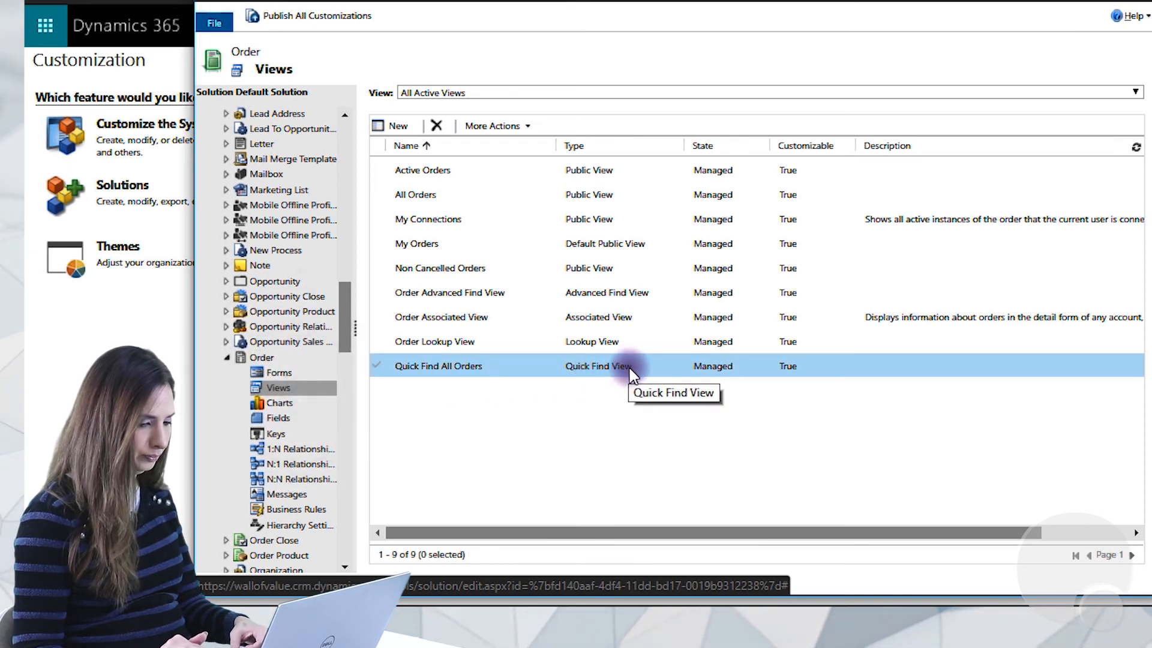
double_click(439, 365)
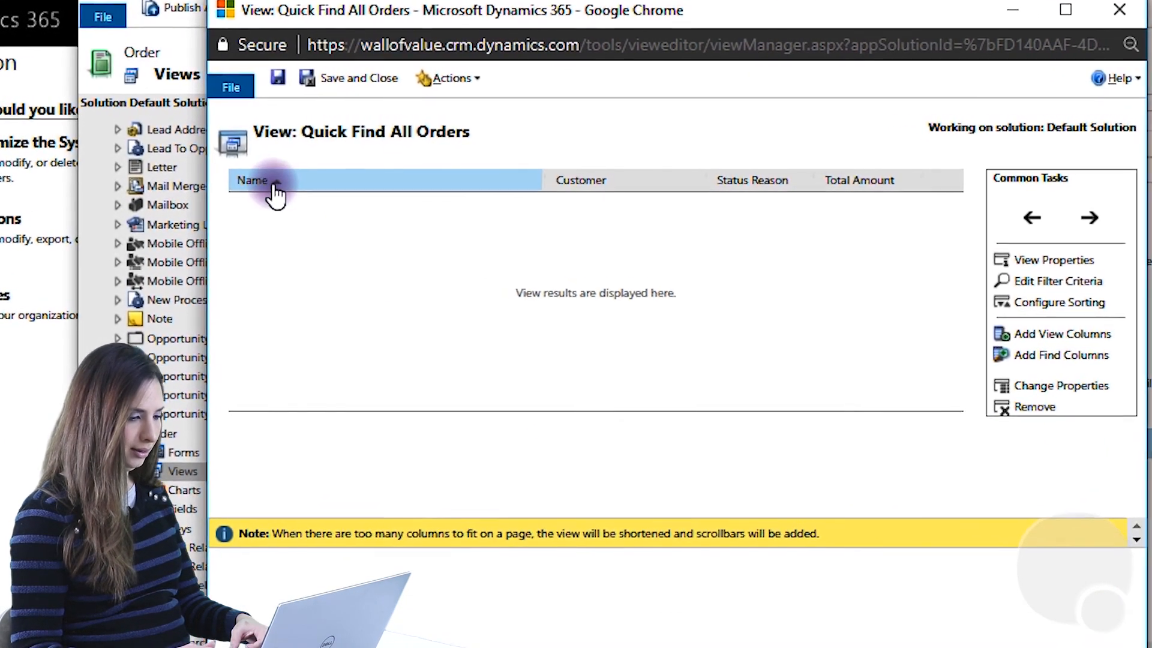
click(859, 181)
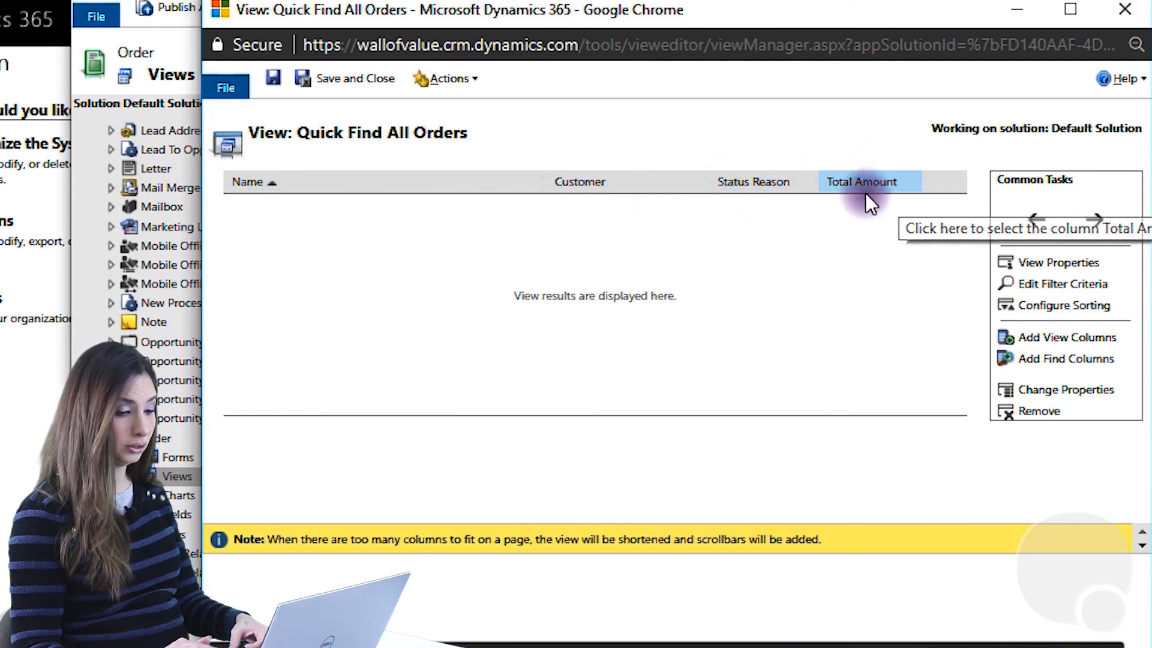
mouse_move(924, 202)
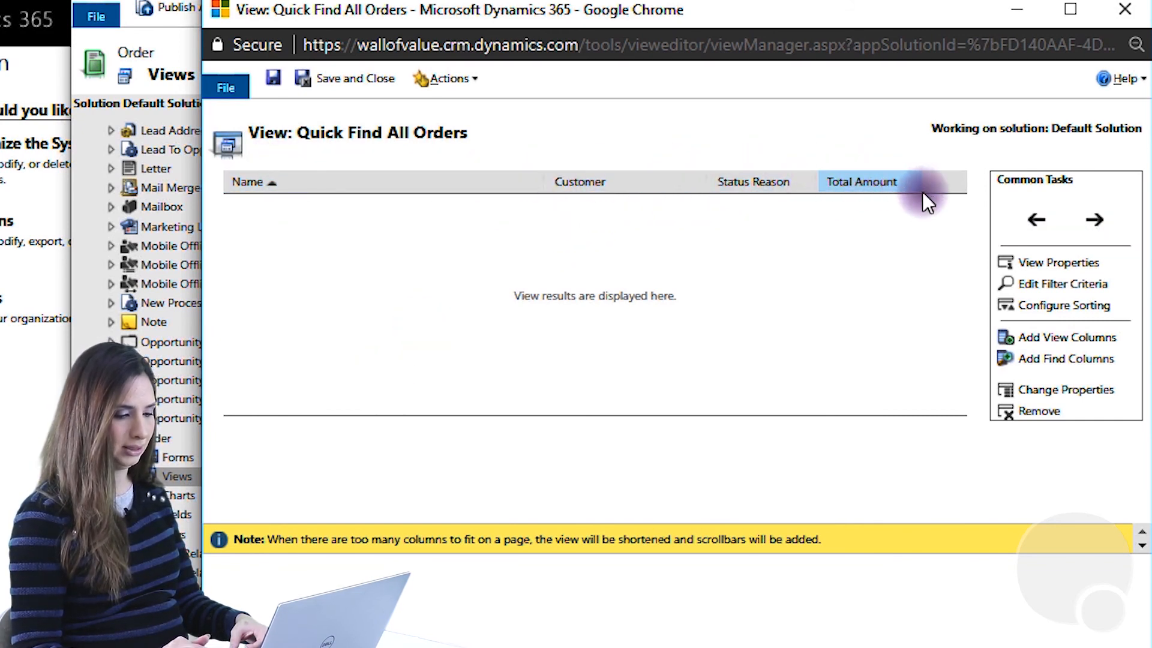
mouse_move(636, 397)
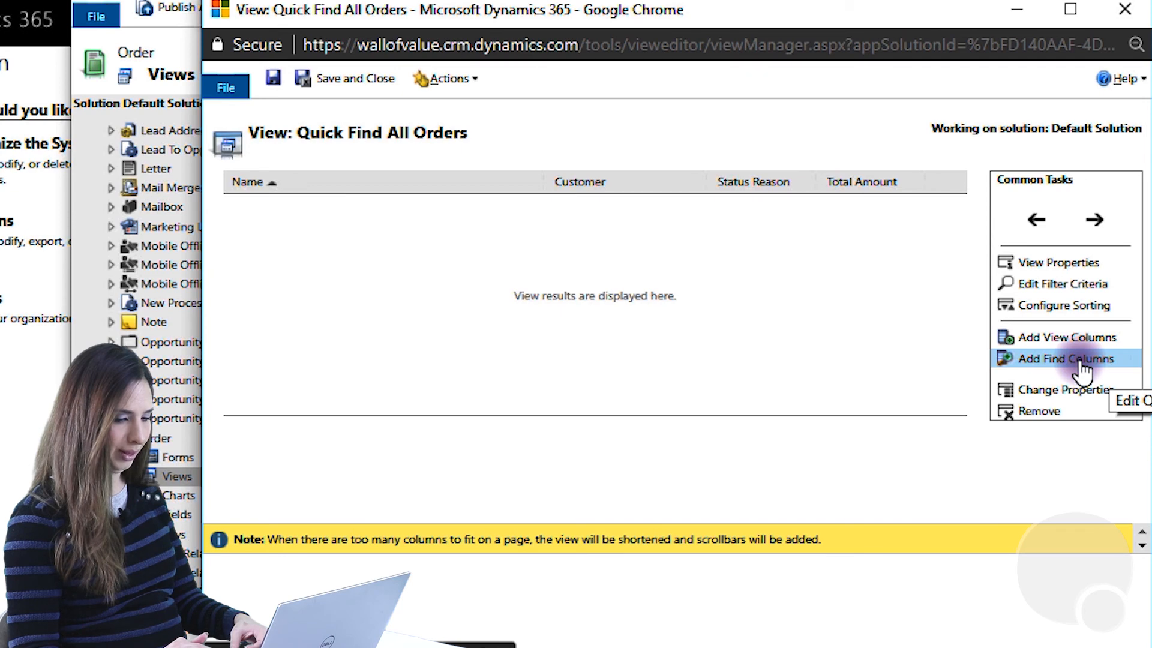
Step: In Add Find Columns, locate Order ID and mark it as a searchable column
click(1064, 358)
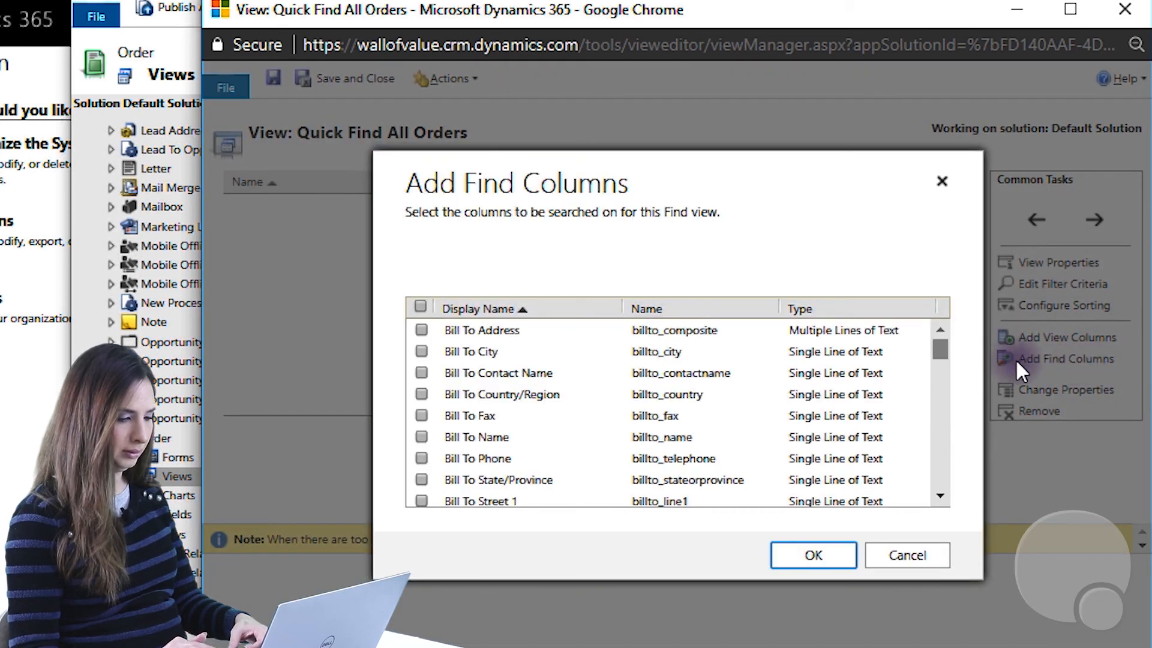
scroll(down, 3)
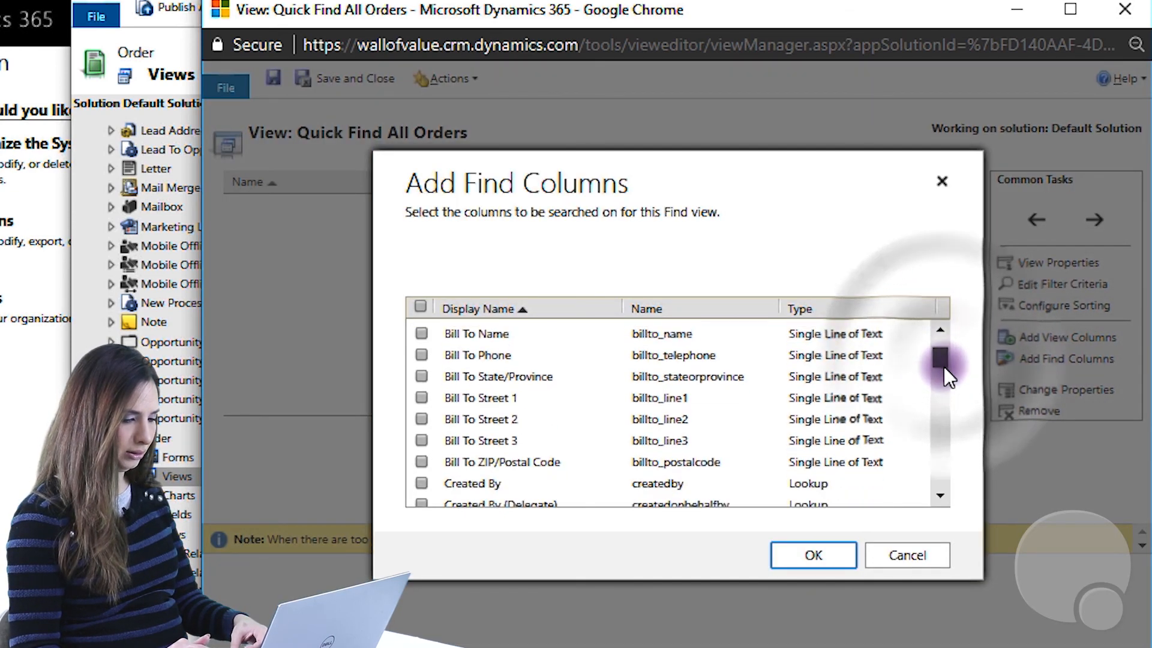
scroll(down, 3)
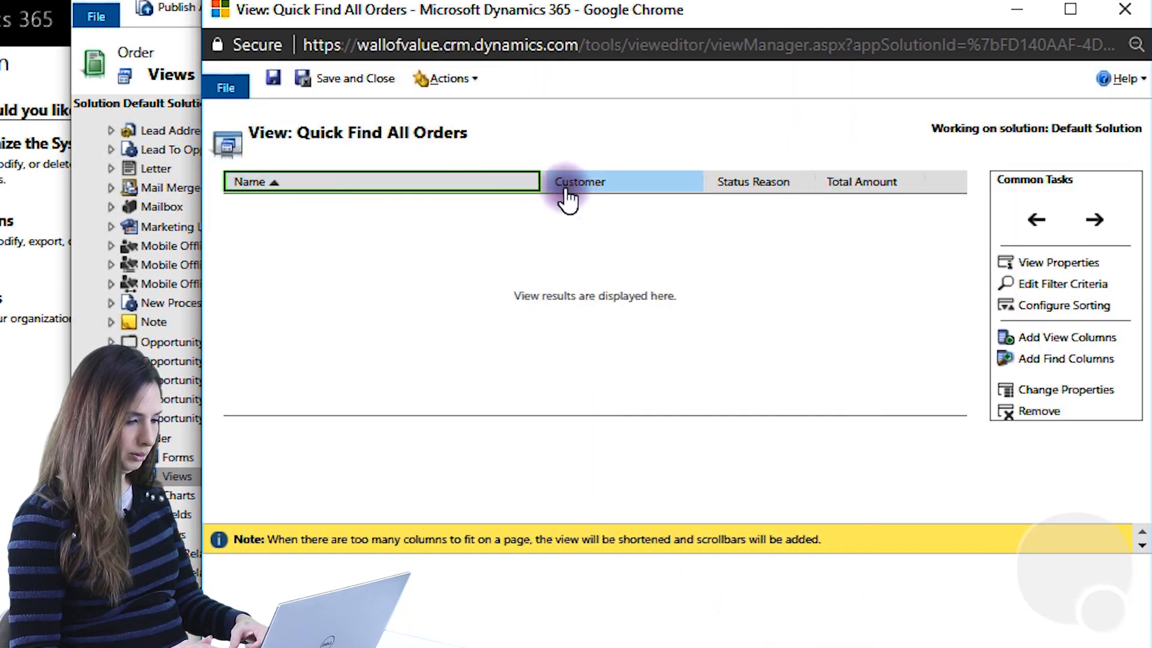
click(1064, 359)
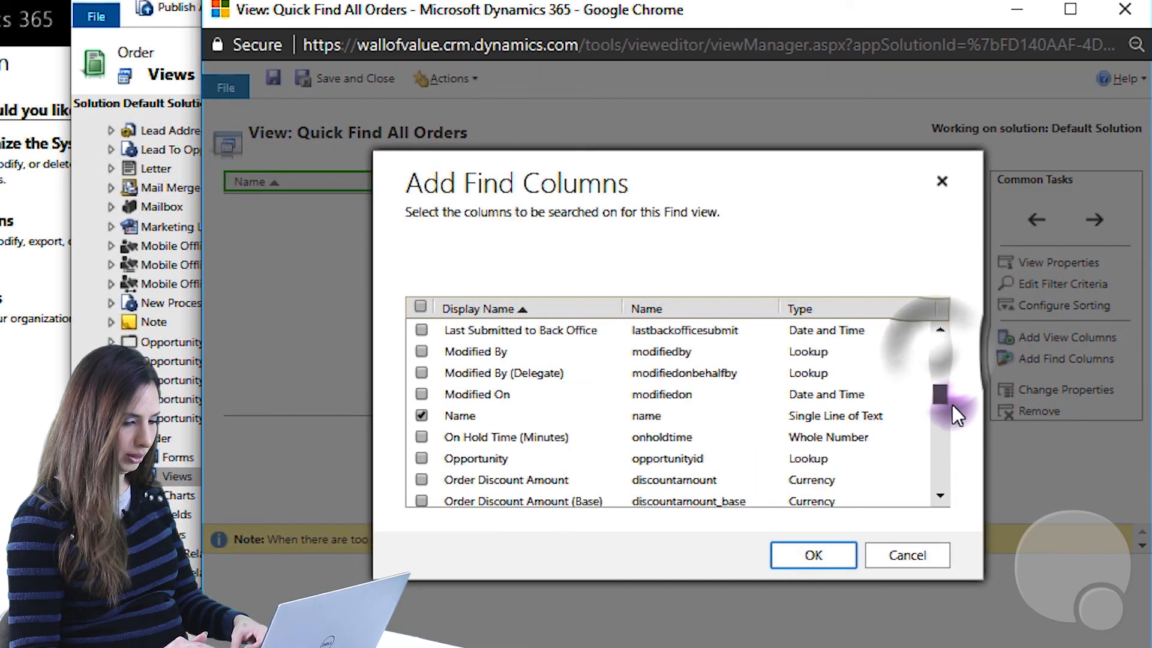
scroll(down, 3)
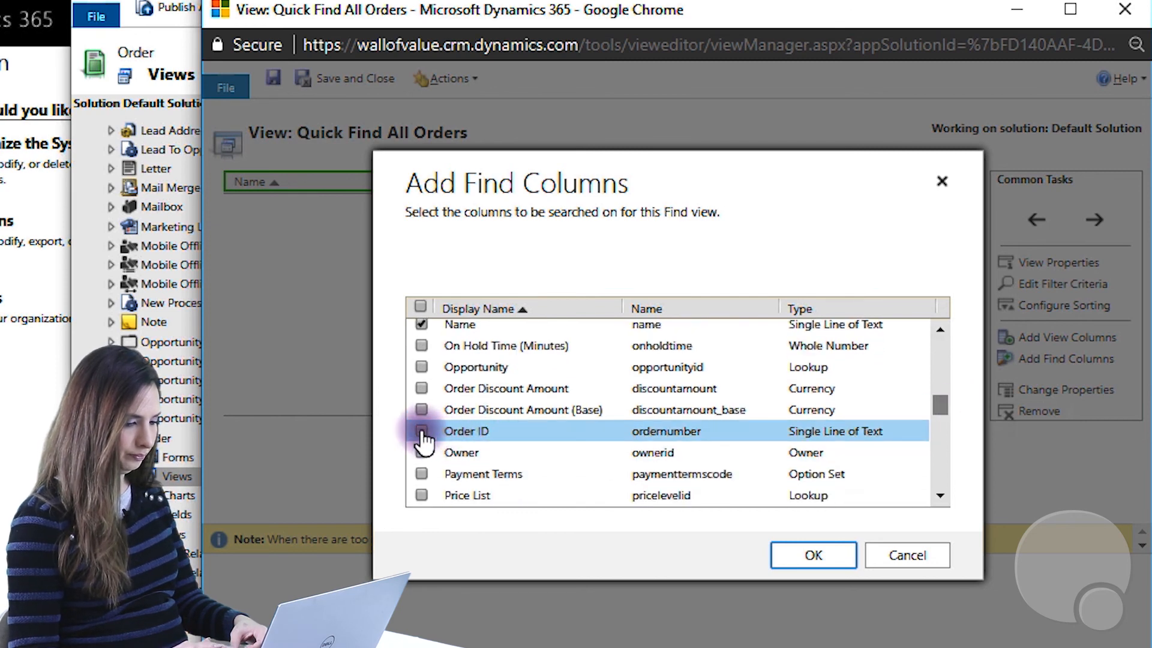
click(421, 431)
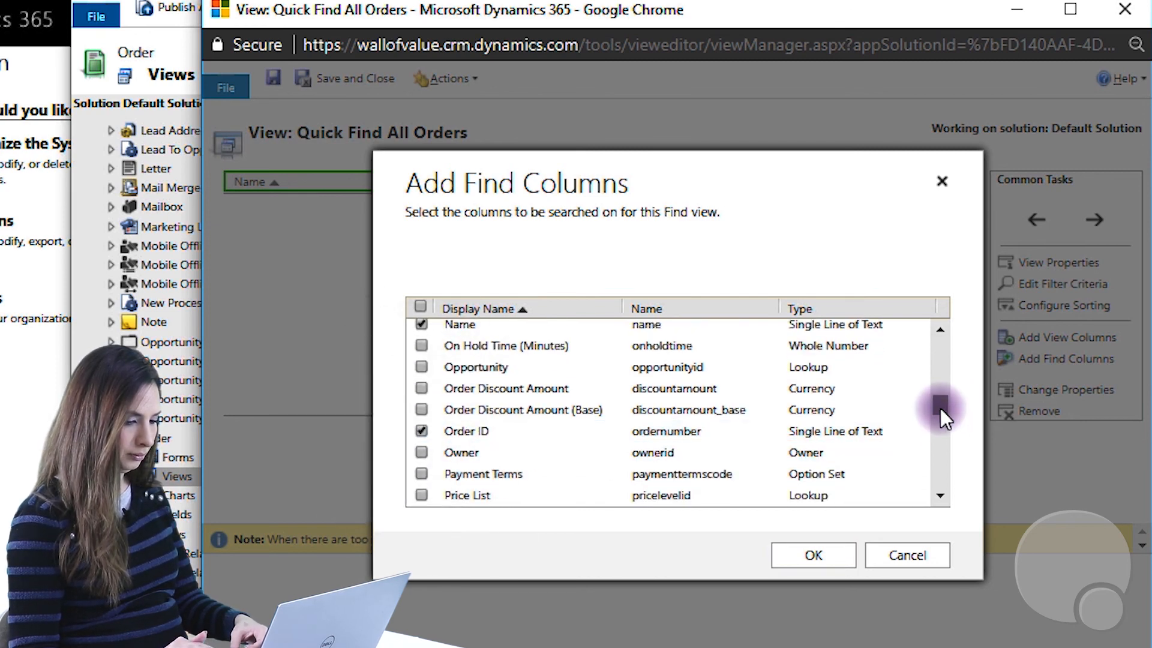
Step: Confirm the find columns so Order ID is added to the Quick Find All Orders view
scroll(down, 3)
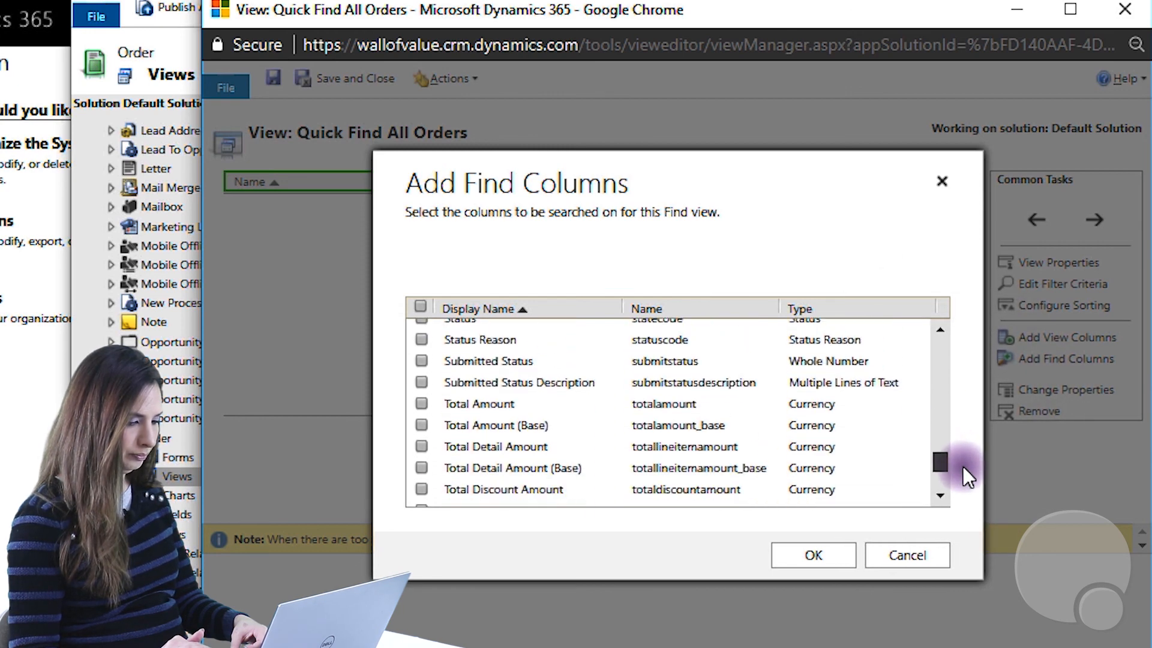
scroll(up, 3)
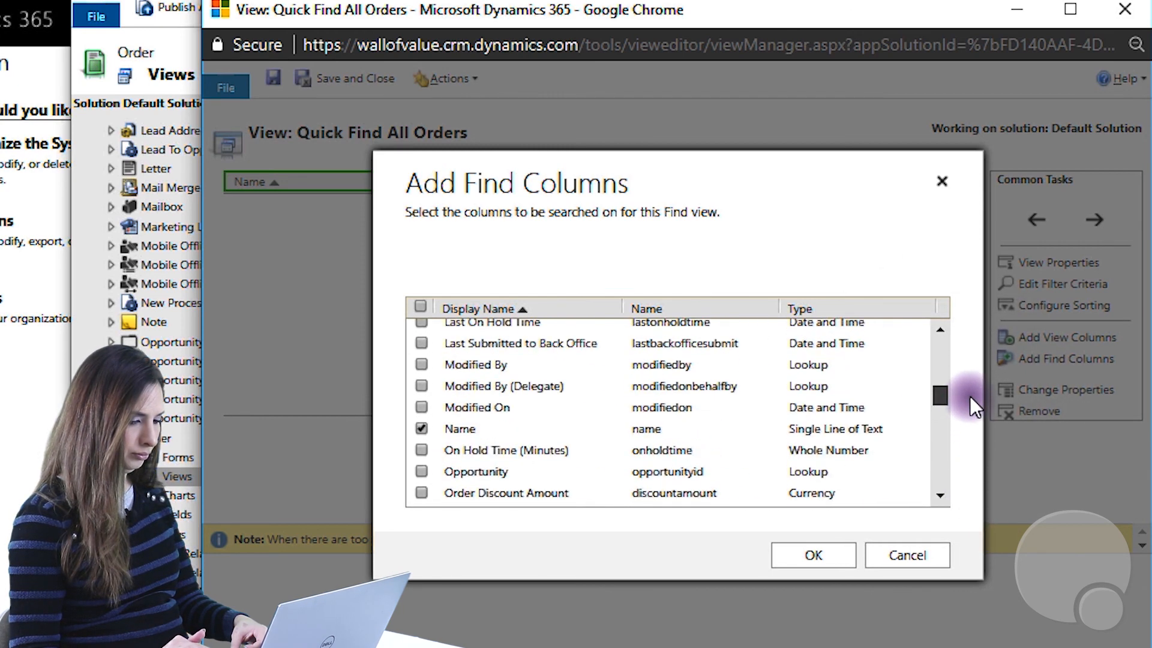
scroll(up, 3)
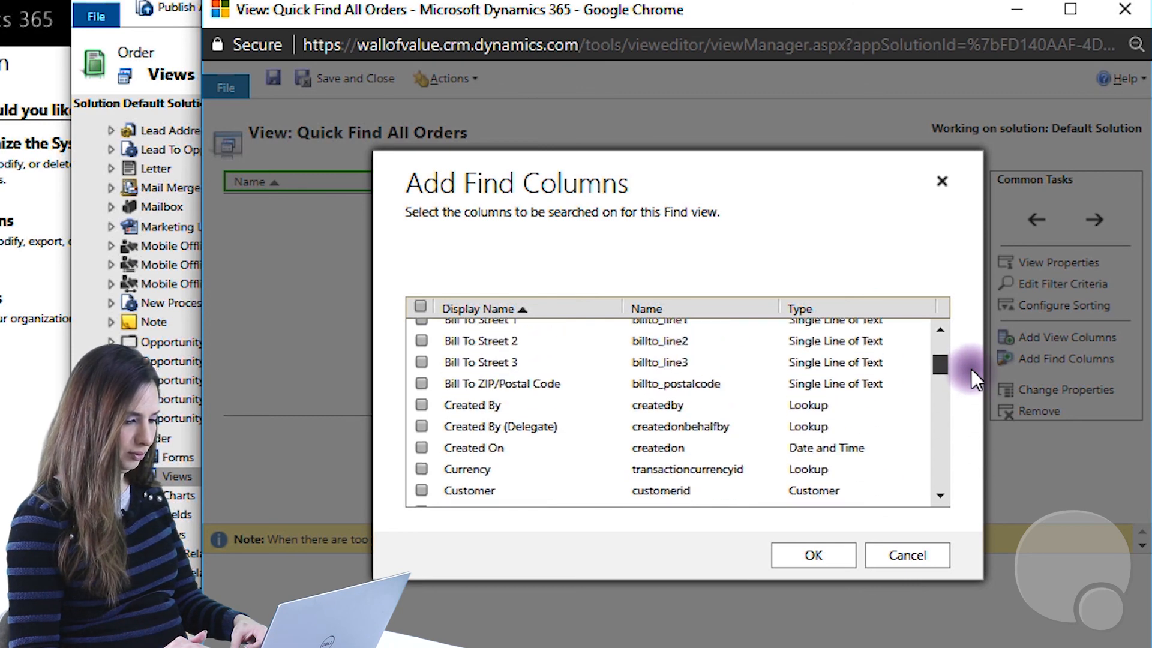
scroll(up, 3)
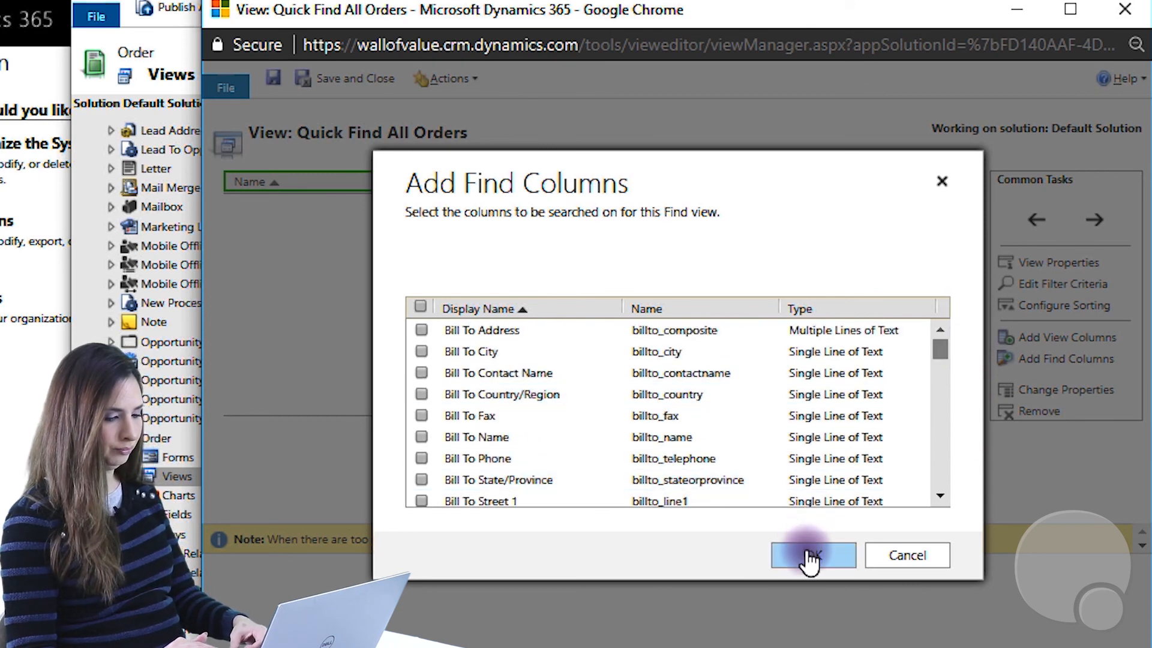
click(812, 554)
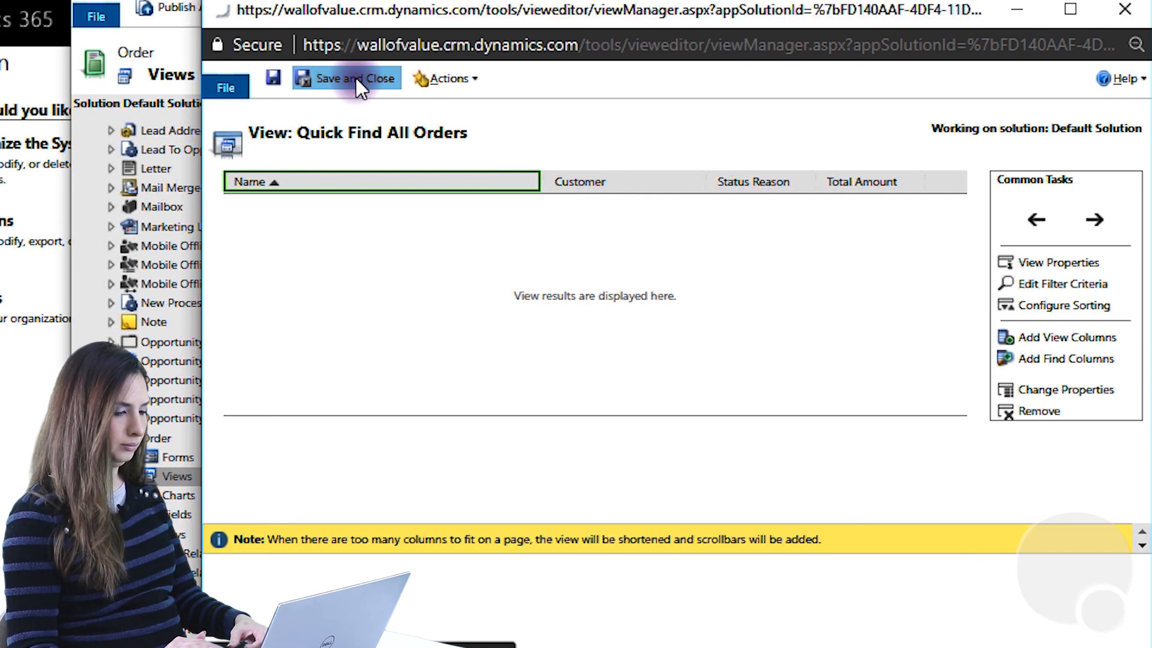
Step: Save and close the view, publish all customizations, and close the customization window
click(346, 80)
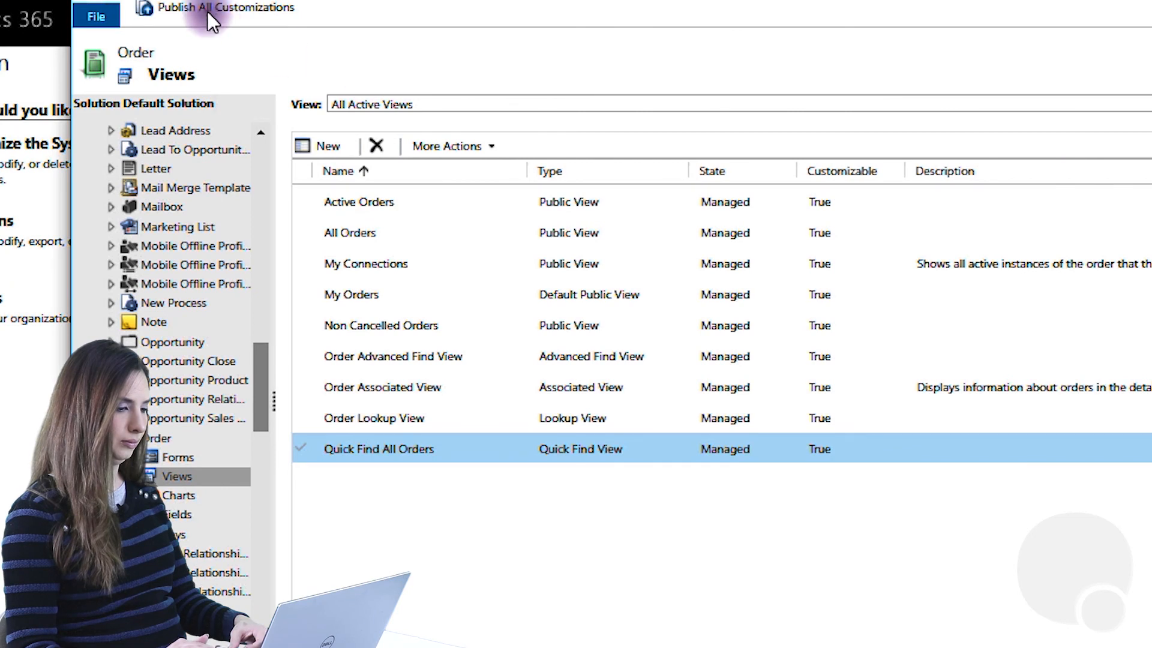
click(226, 9)
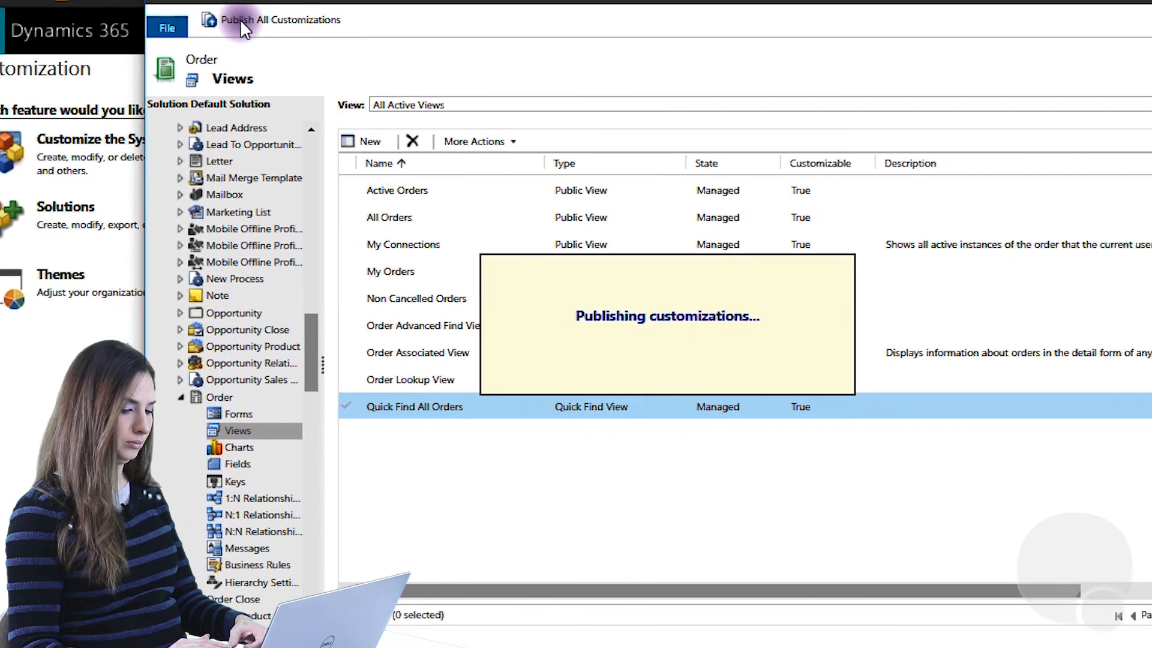
click(279, 20)
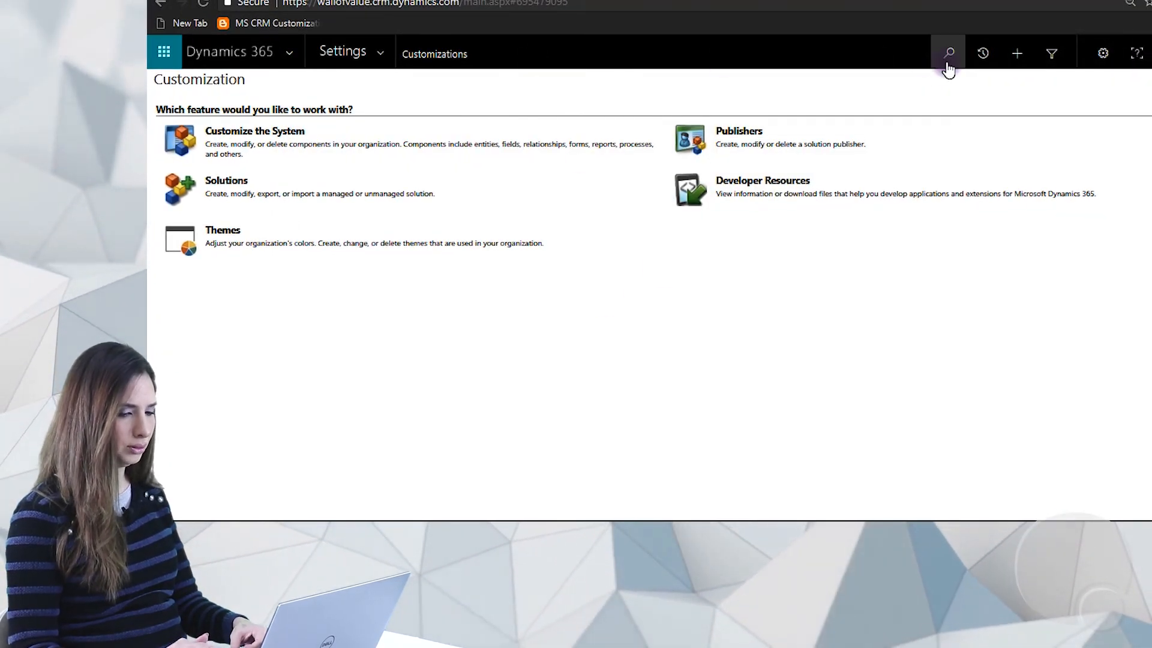
Step: Search globally for ORD123456 and confirm the ABC Skiing Jams order appears under Orders
click(948, 53)
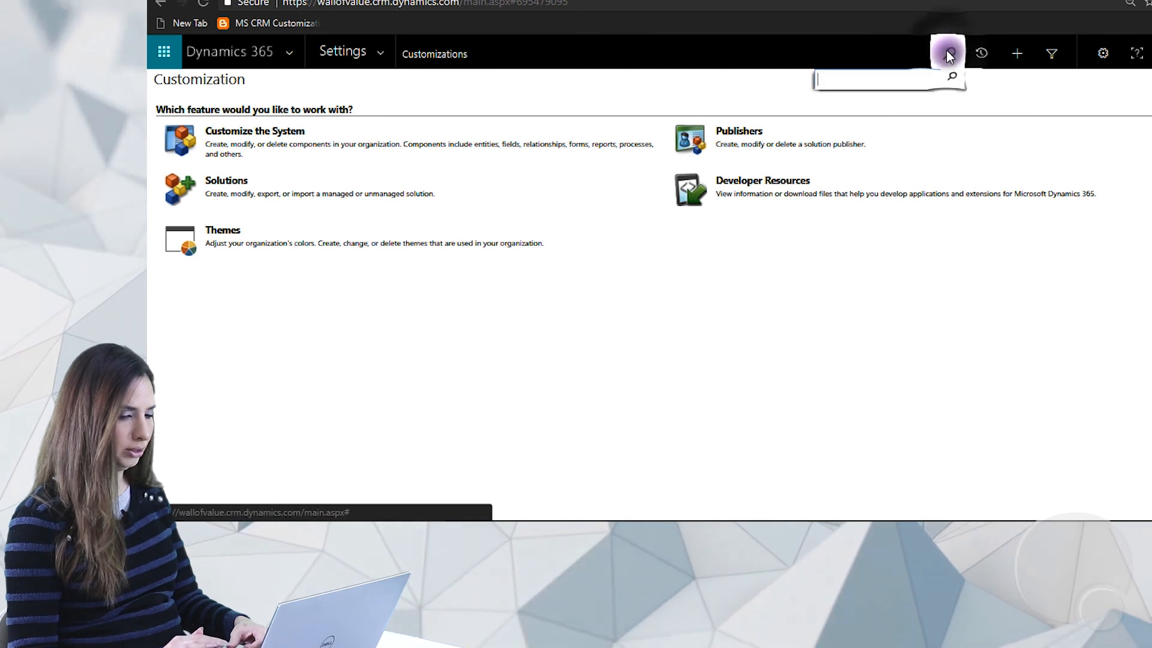
click(868, 80)
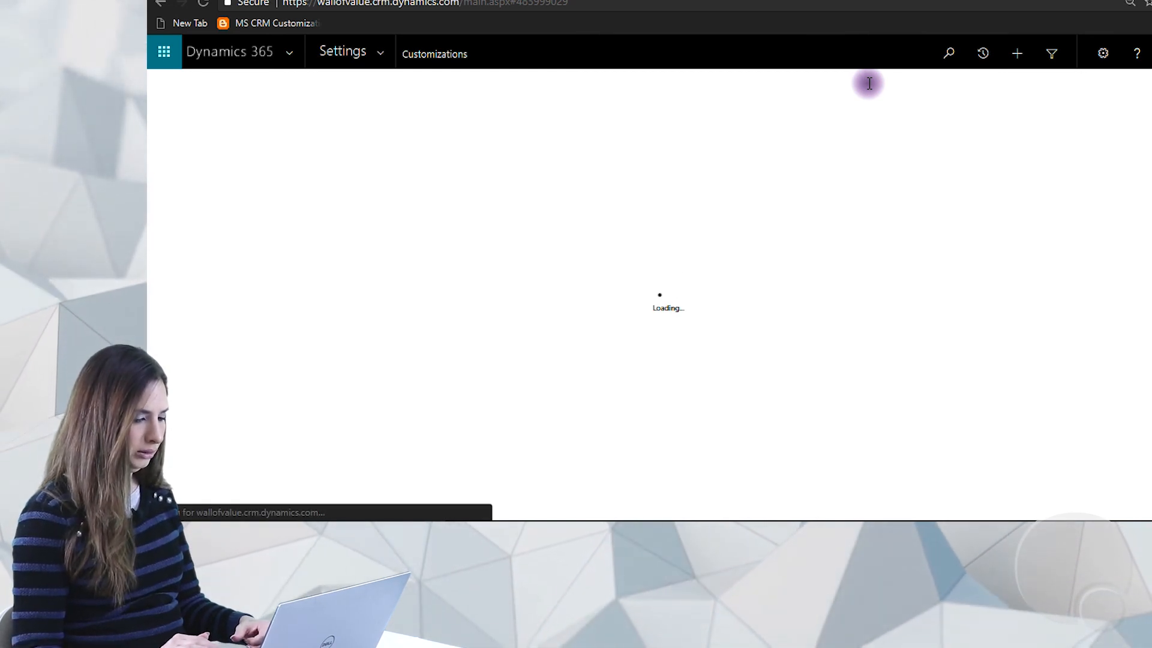
click(701, 152)
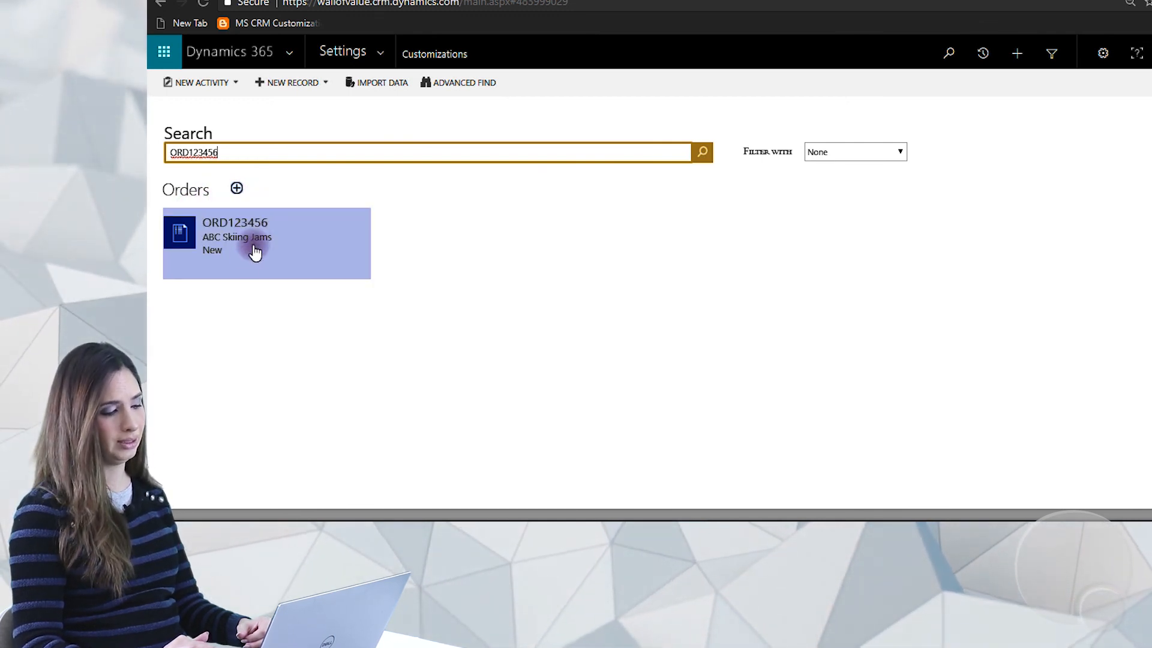
mouse_move(245, 264)
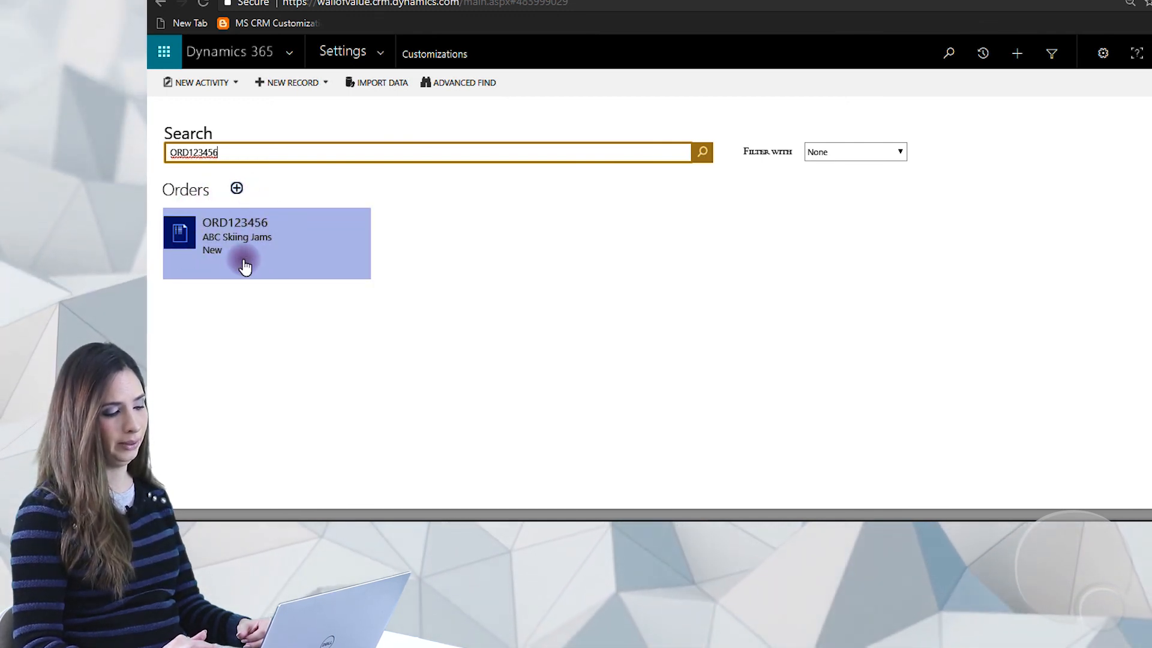